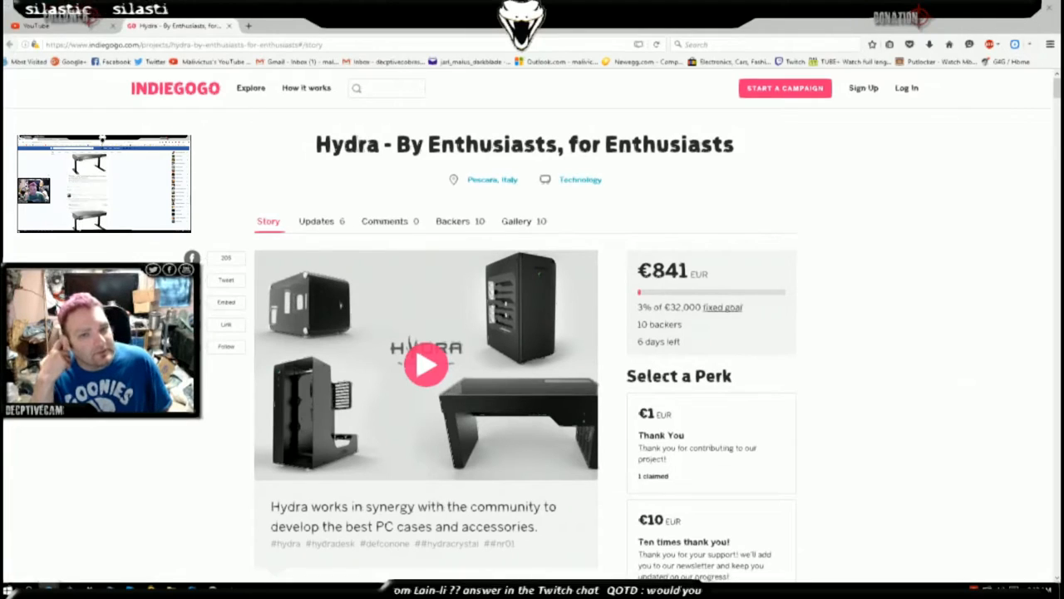
# Switch from the Indiegogo Hydra campaign tab to the Facebook news feed tab.
pyautogui.click(246, 26)
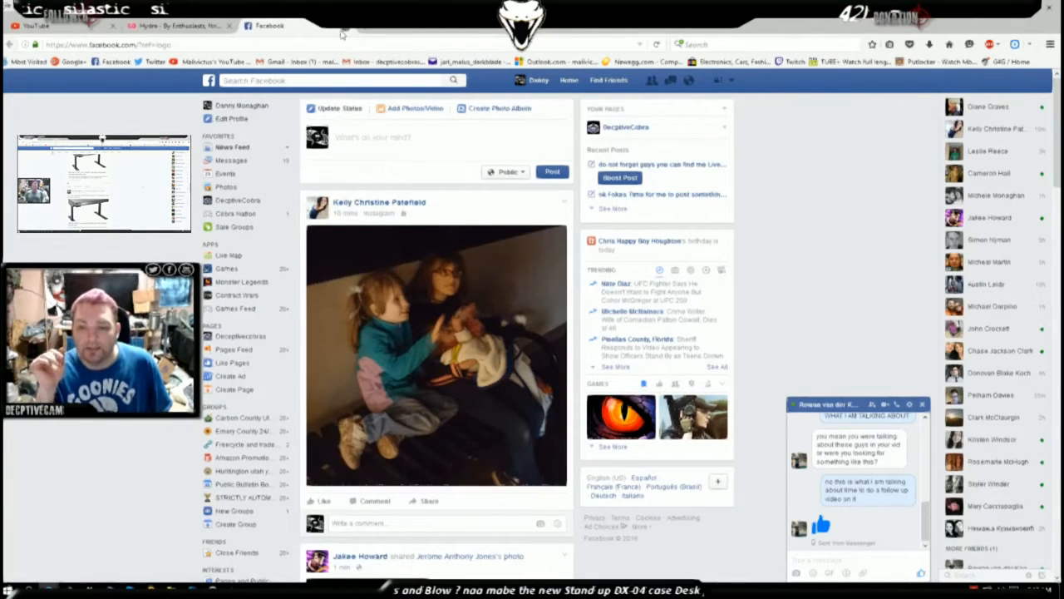
pyautogui.click(179, 26)
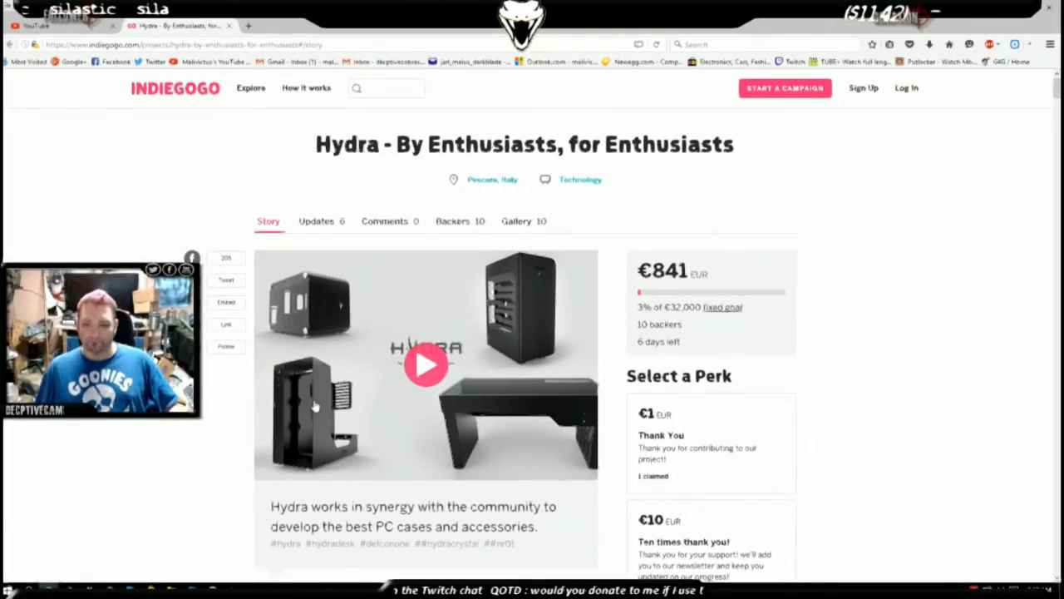
# Scroll down the story past Our Goal and the Hydra Desk dimension drawings to the Virus mod photos.
pyautogui.scroll(-3)
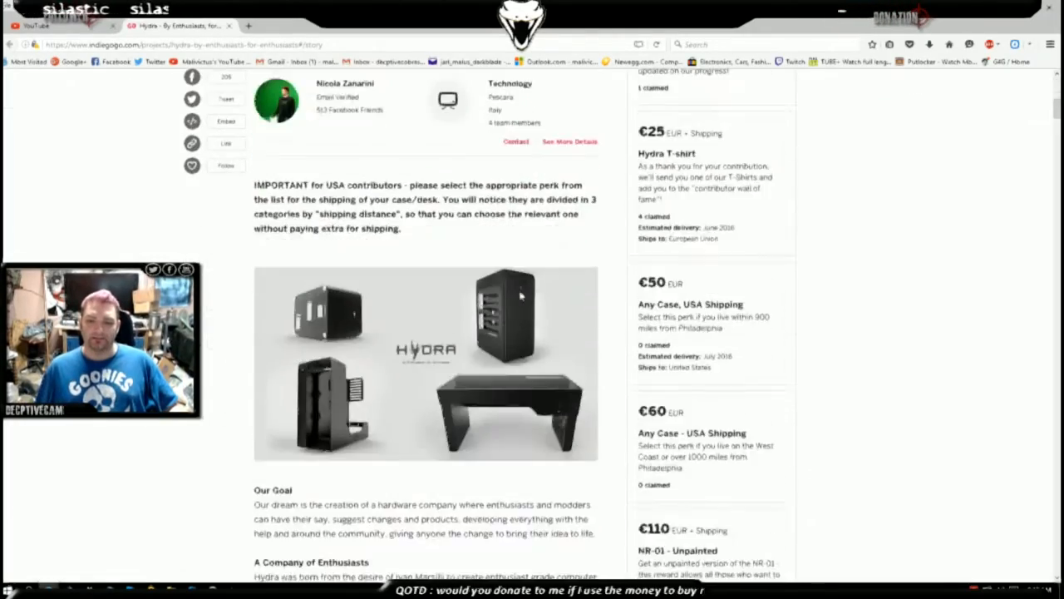
pyautogui.scroll(-3)
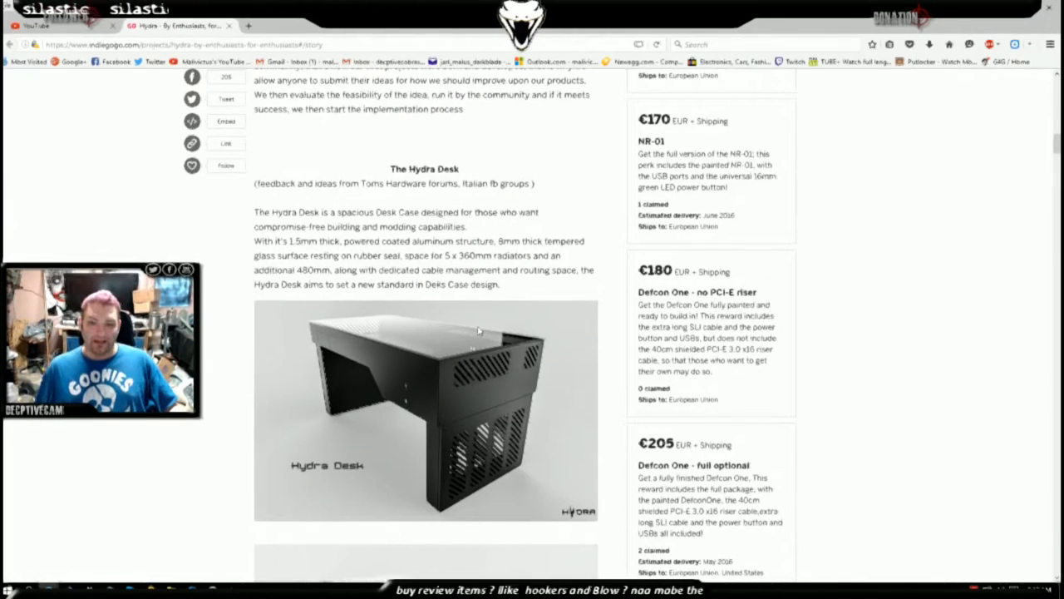
pyautogui.scroll(-3)
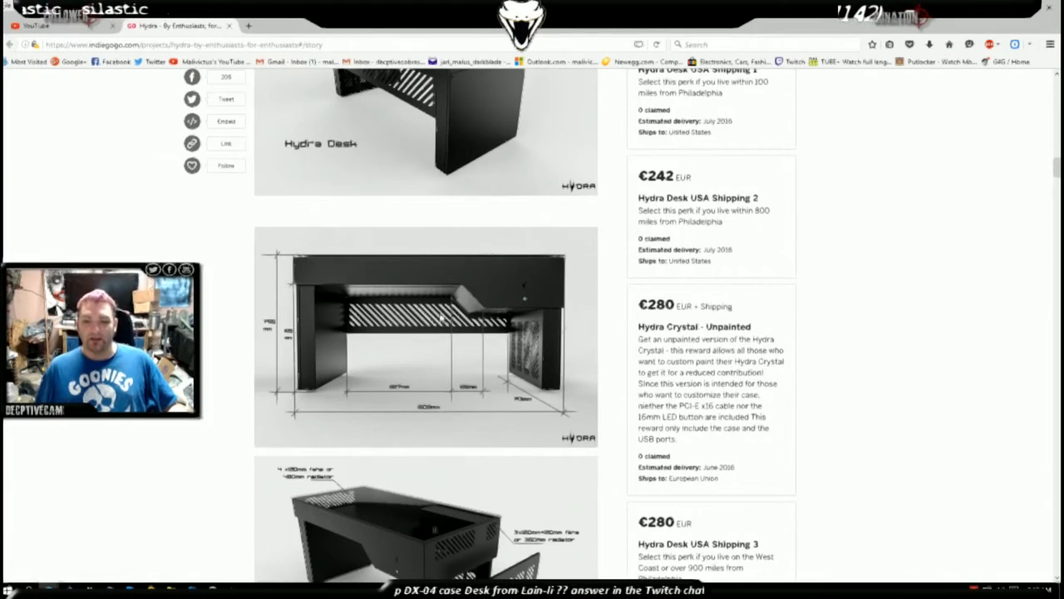
pyautogui.scroll(-3)
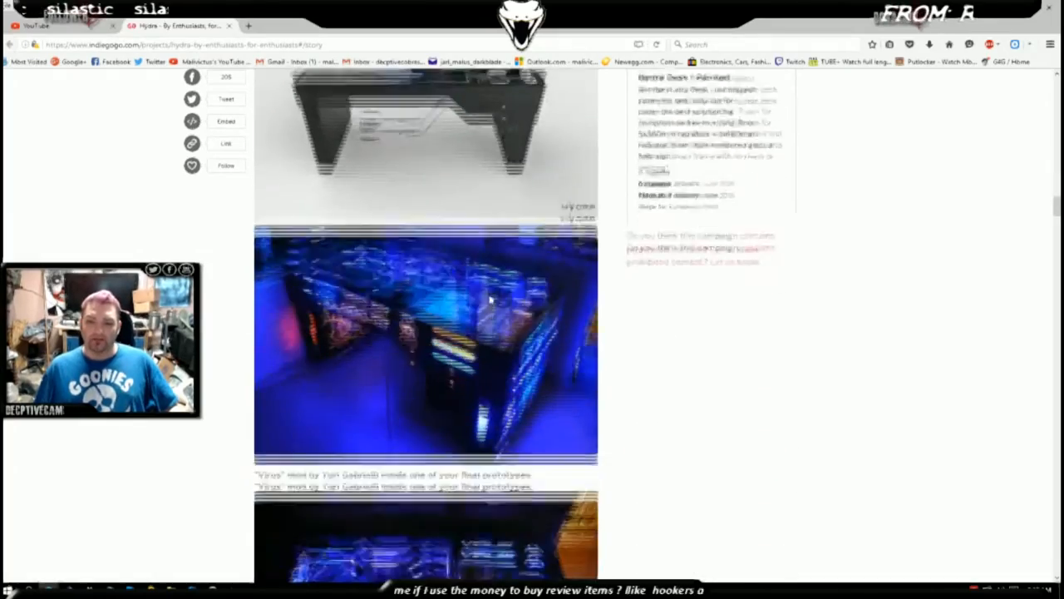
# Scroll down through the desk specs and Defcon One case renders.
pyautogui.scroll(-3)
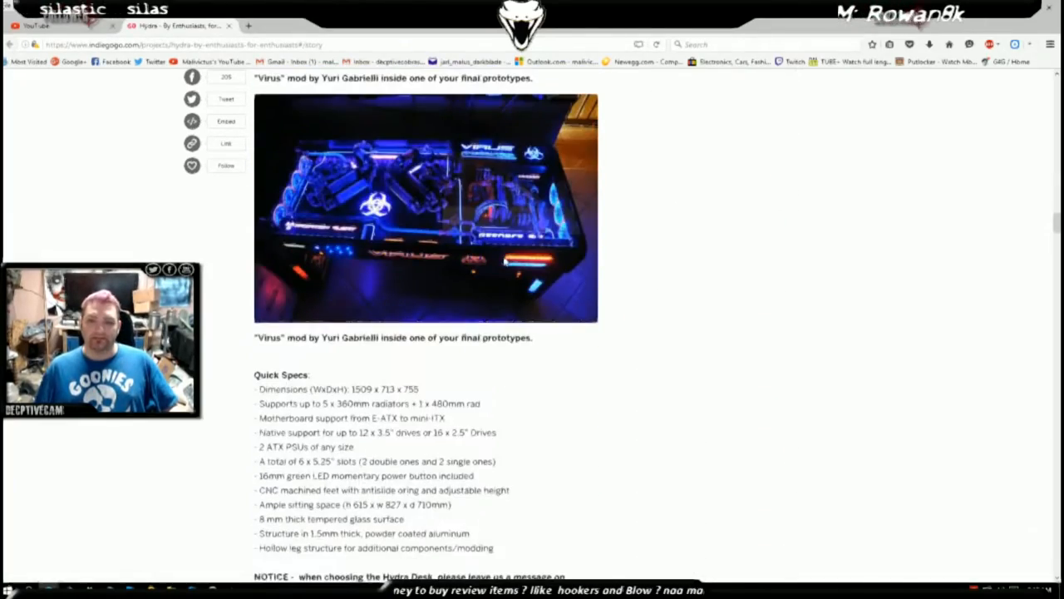
pyautogui.scroll(-3)
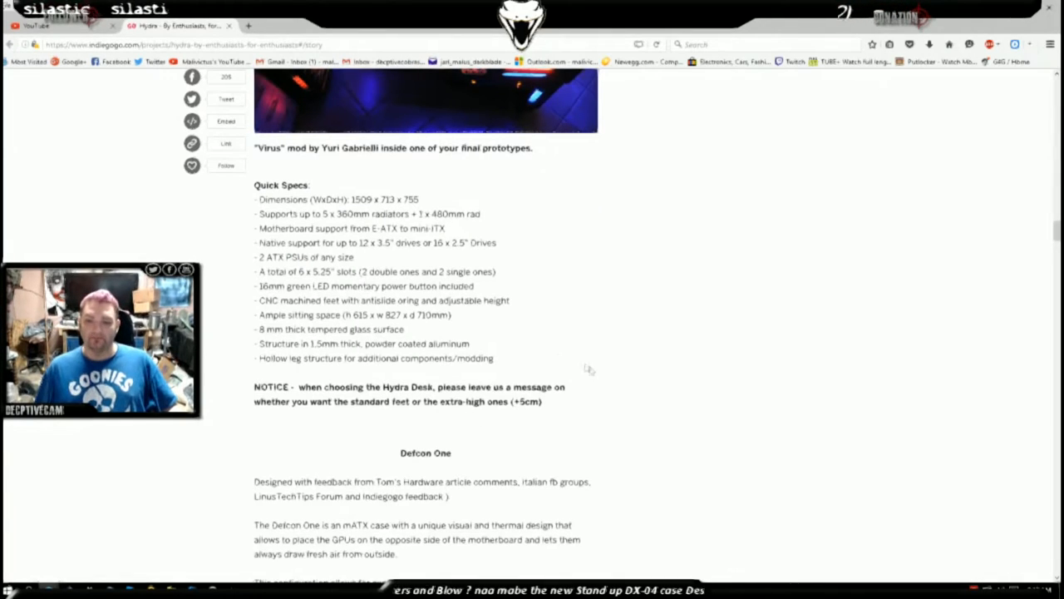
pyautogui.moveTo(539, 440)
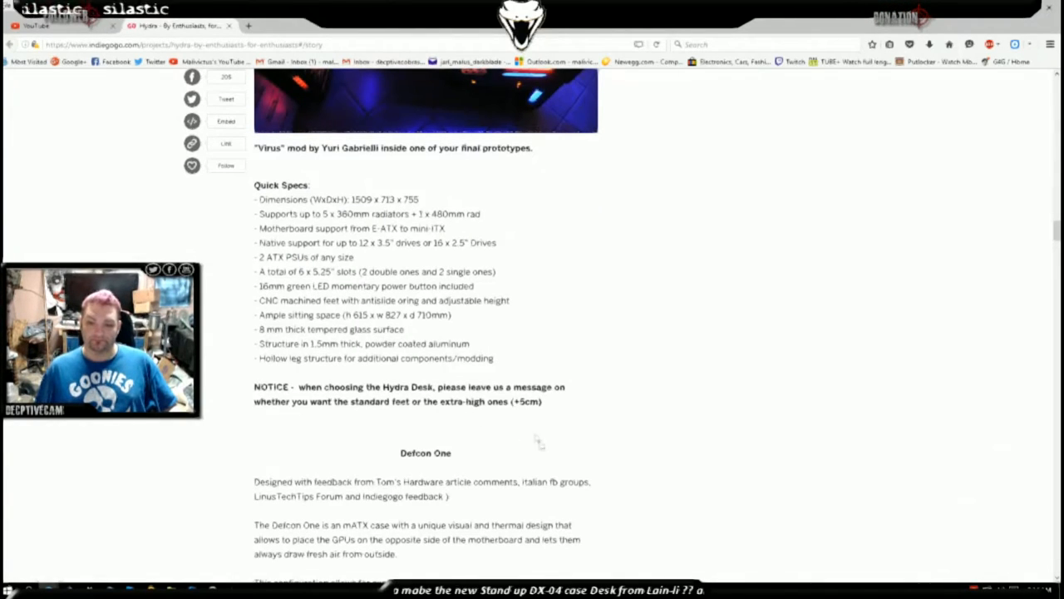
pyautogui.scroll(-3)
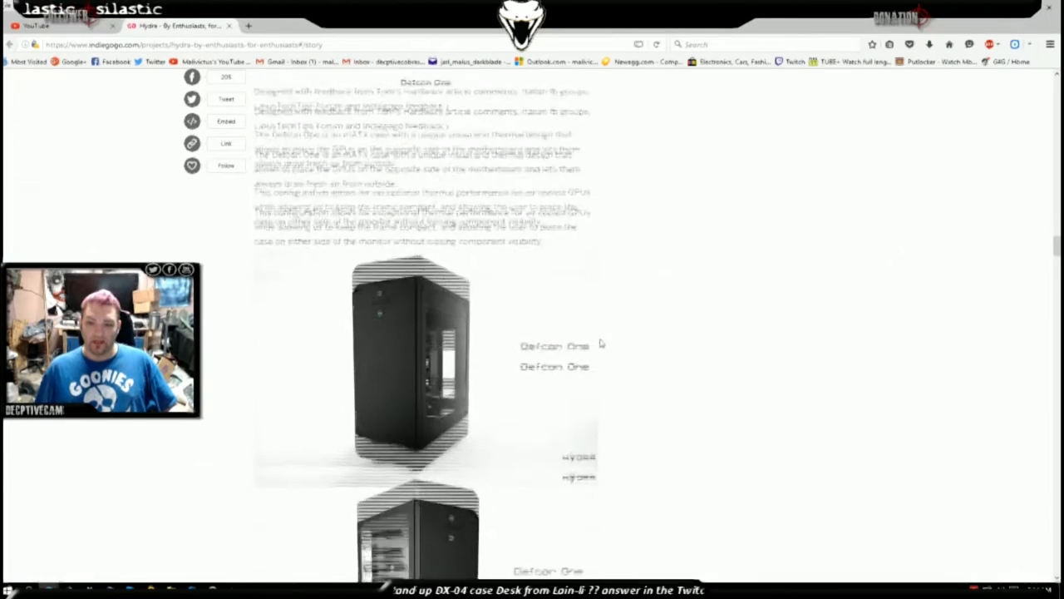
pyautogui.scroll(-3)
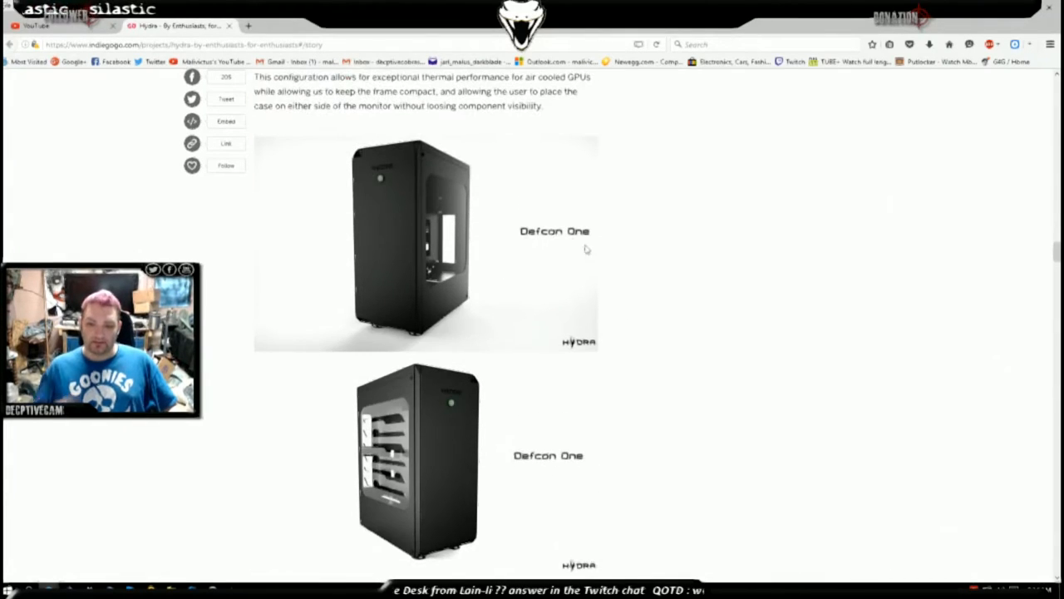
pyautogui.moveTo(558, 216)
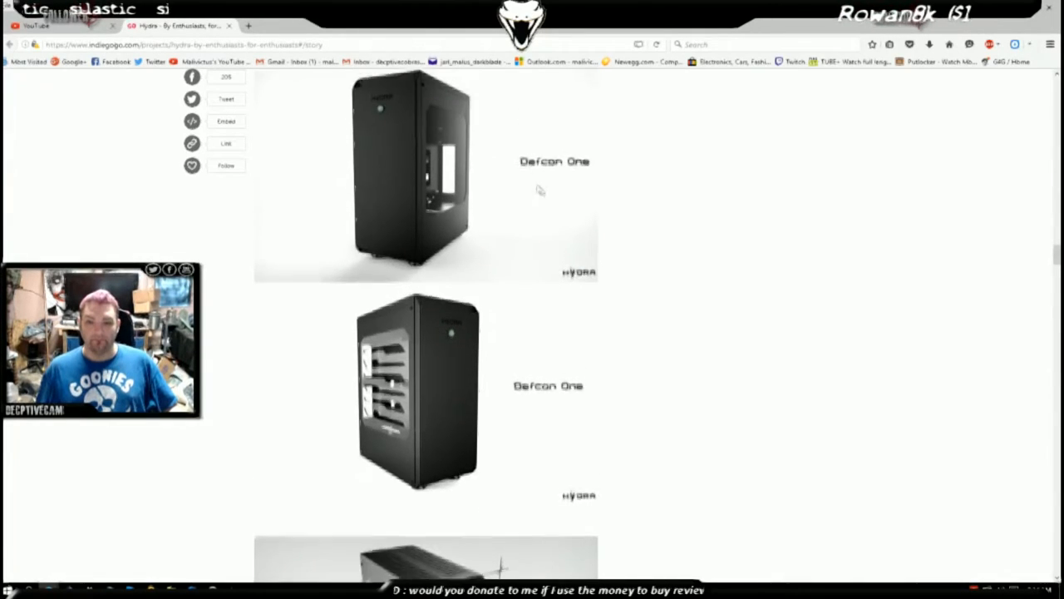
pyautogui.scroll(-3)
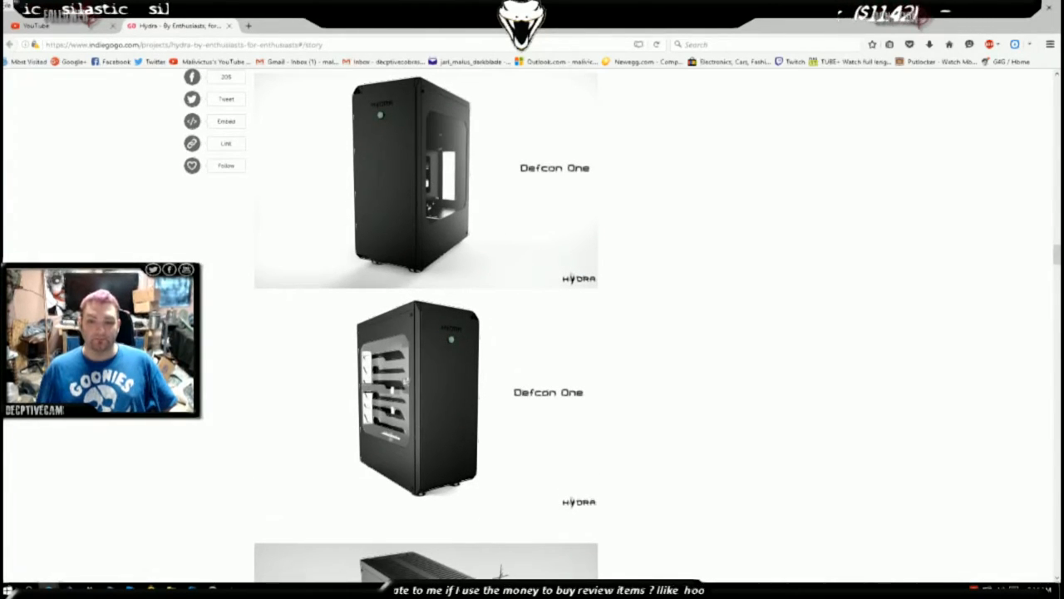
# Continue down past the backer build photos to the Quick Specs list and Hydra Crystal heading.
pyautogui.scroll(-3)
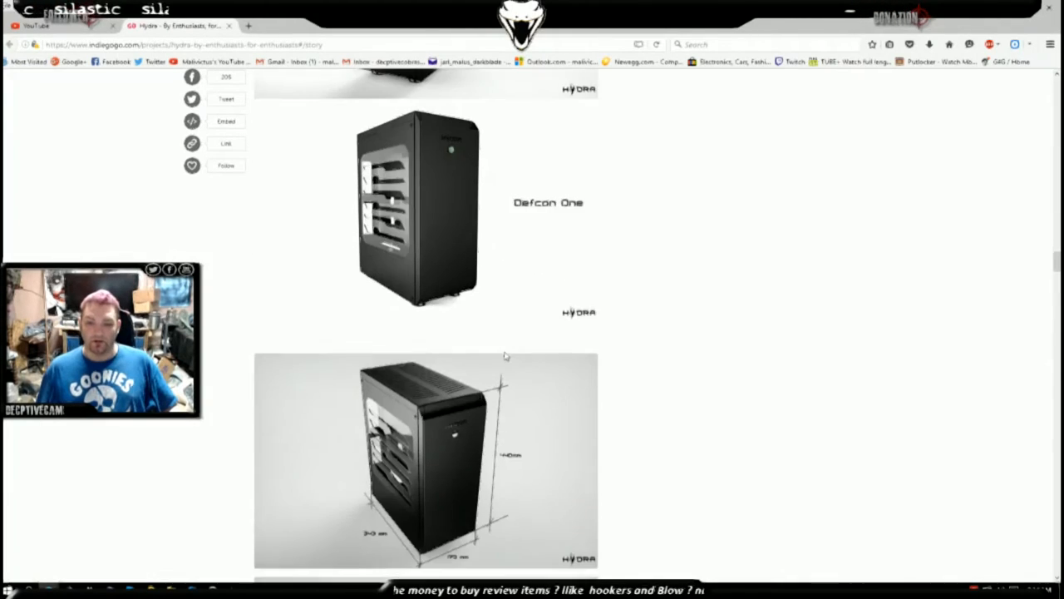
pyautogui.scroll(-3)
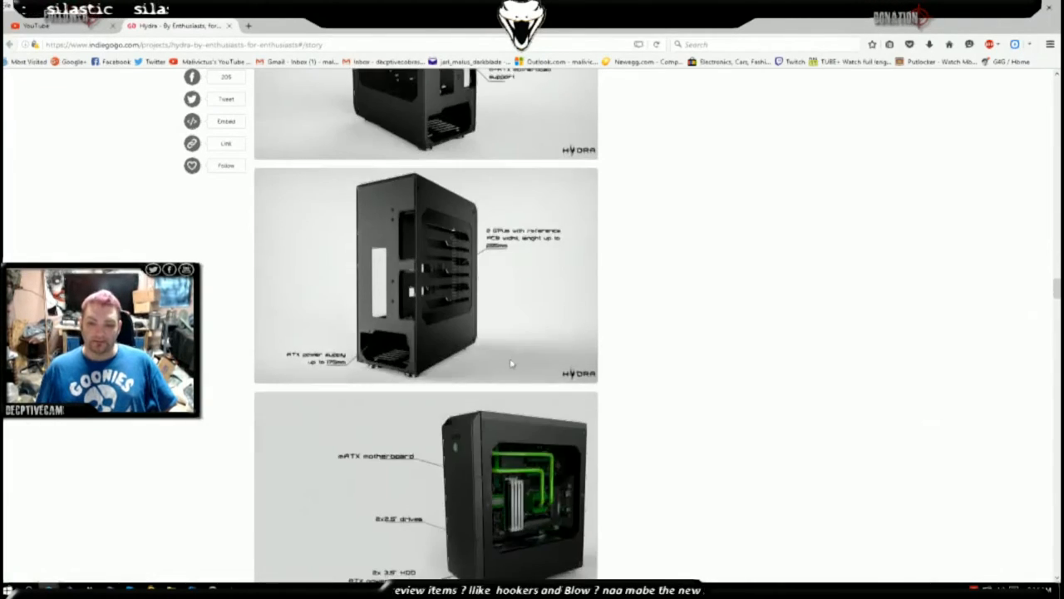
pyautogui.scroll(-3)
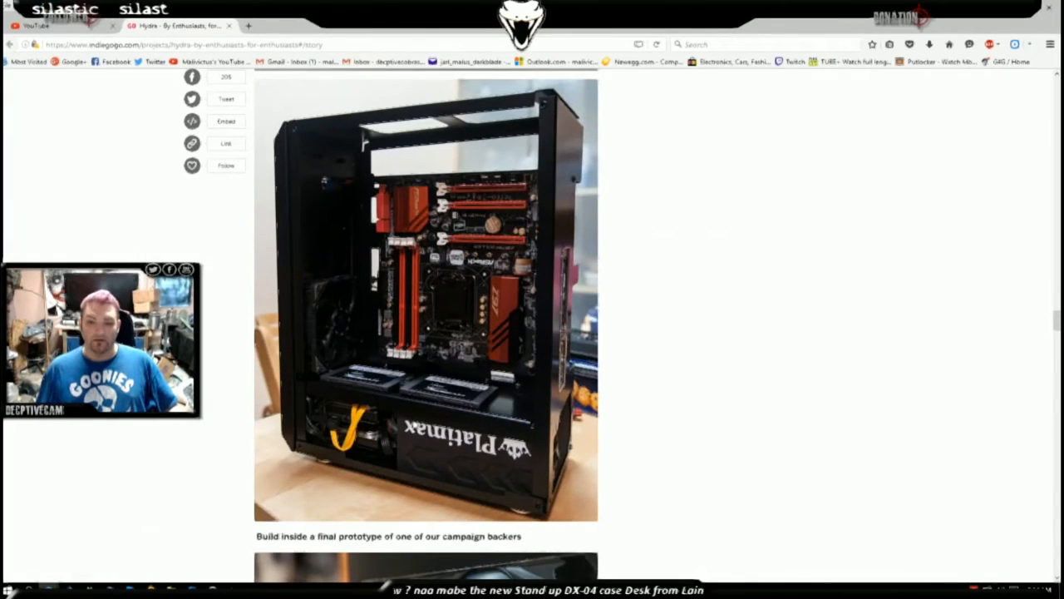
pyautogui.scroll(-3)
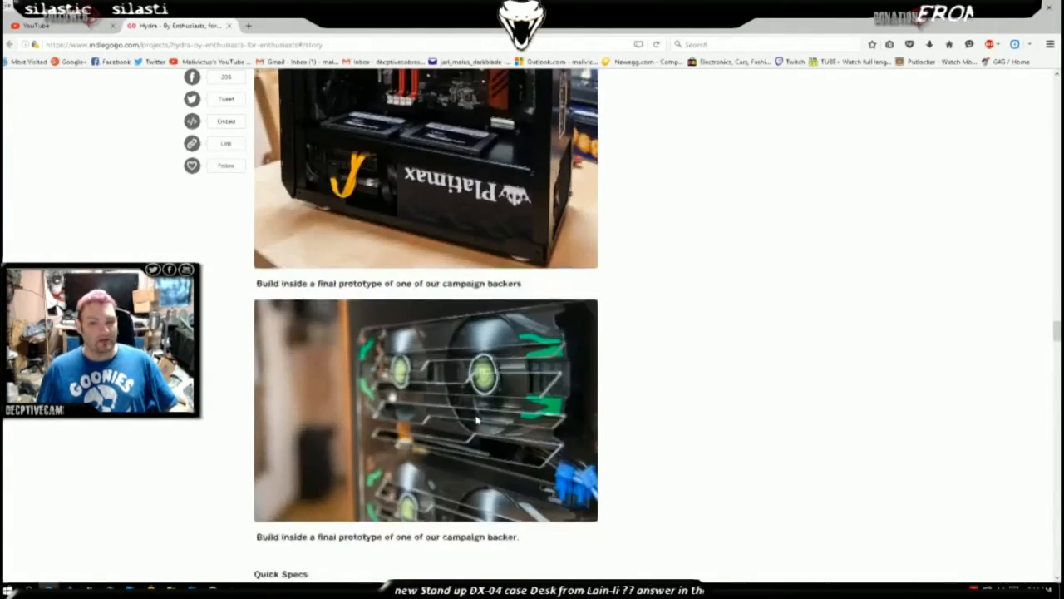
pyautogui.scroll(-3)
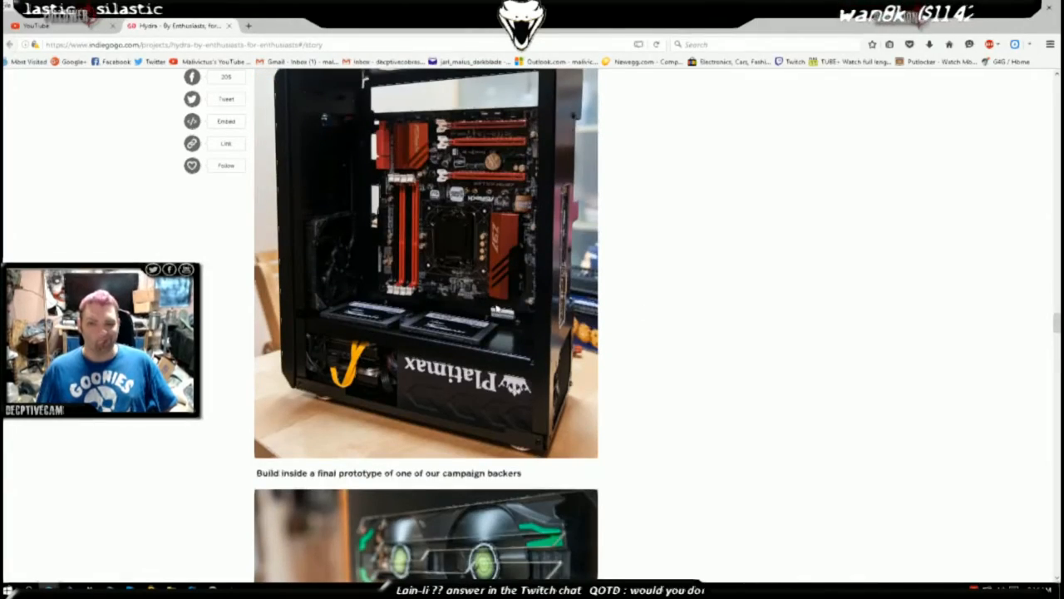
pyautogui.scroll(-3)
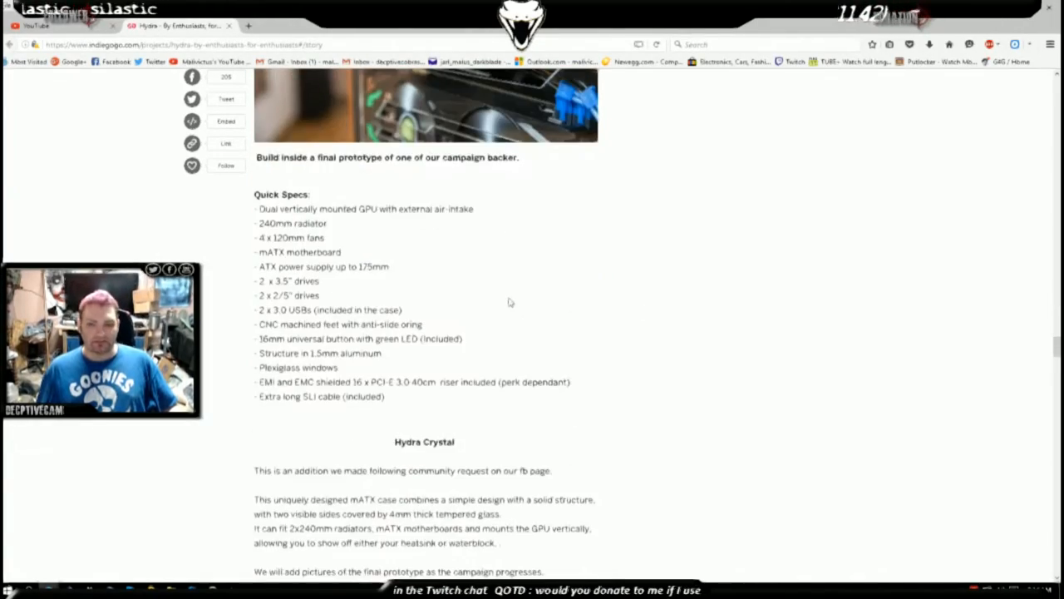
# Scroll on down the story past the case and desk renders.
pyautogui.scroll(-3)
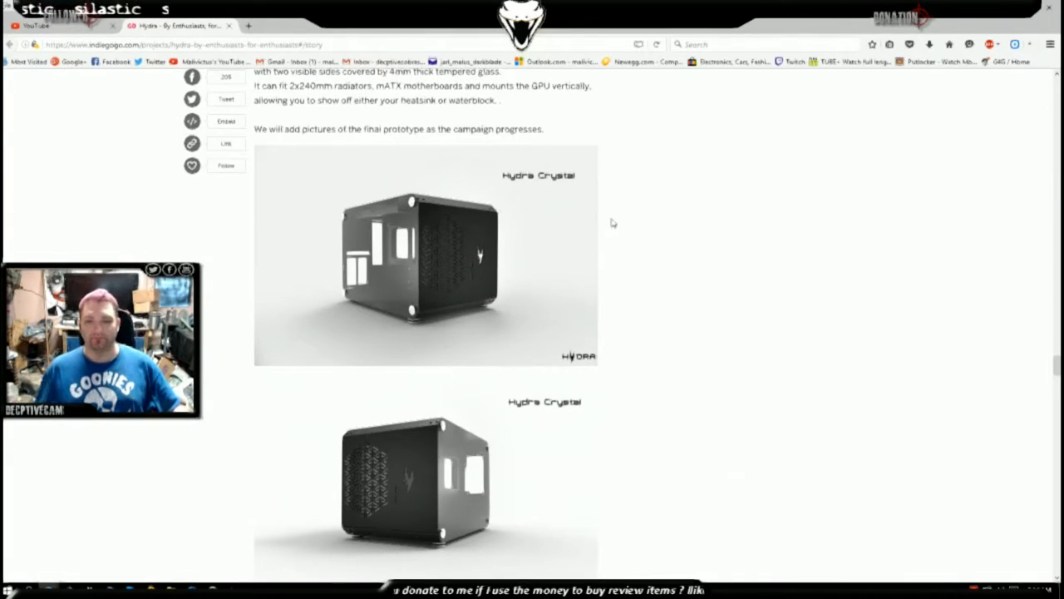
pyautogui.scroll(-3)
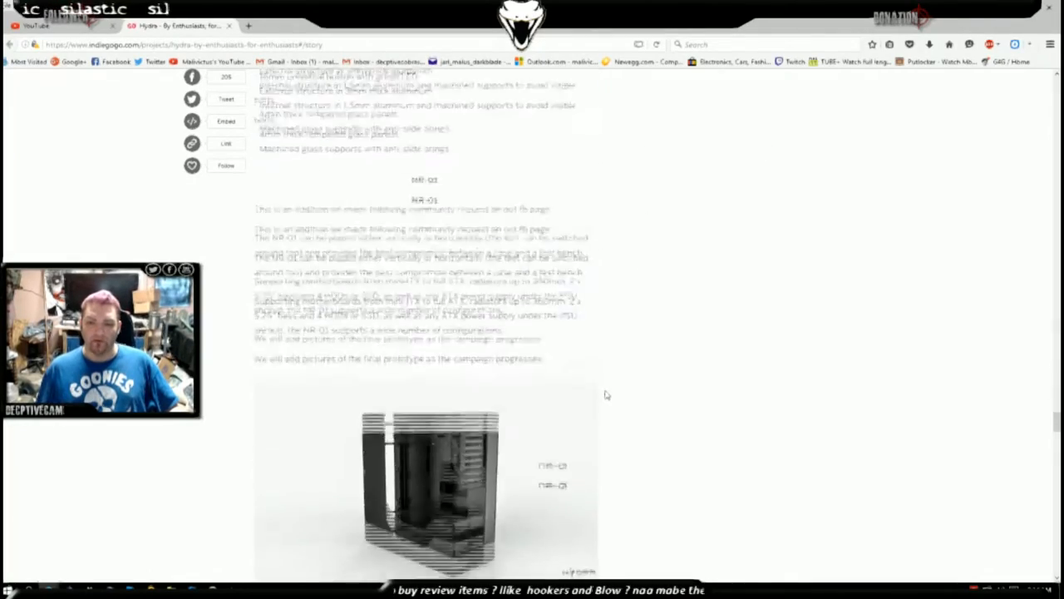
pyautogui.scroll(-3)
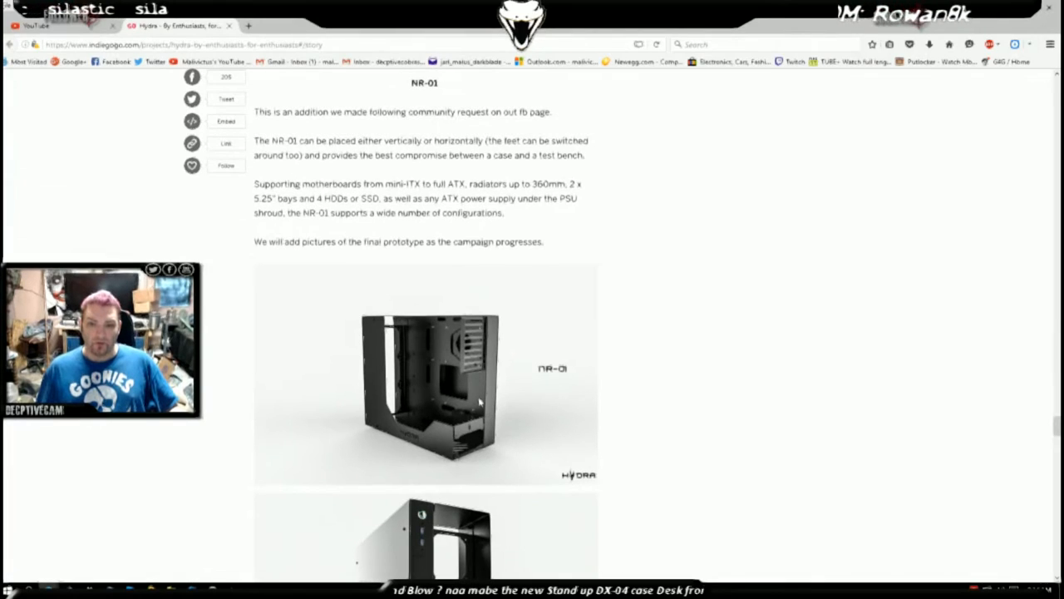
pyautogui.scroll(-3)
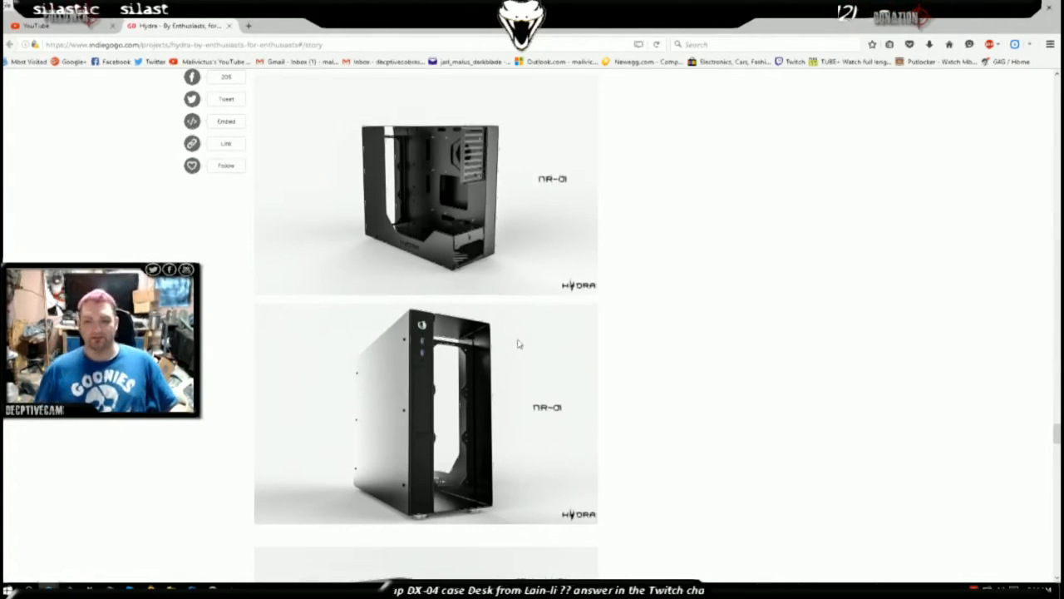
pyautogui.scroll(-3)
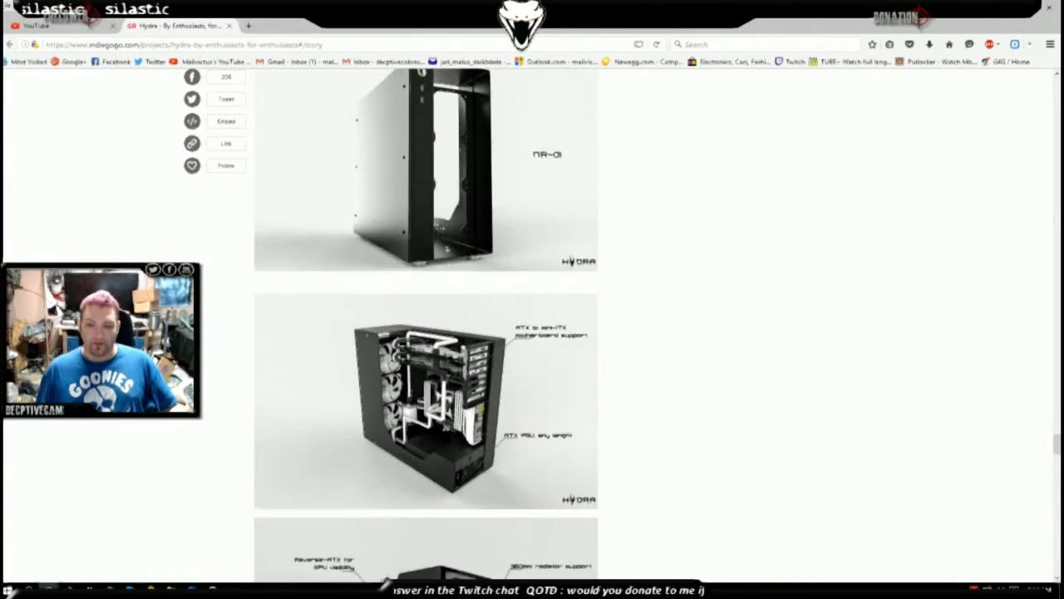
pyautogui.scroll(-3)
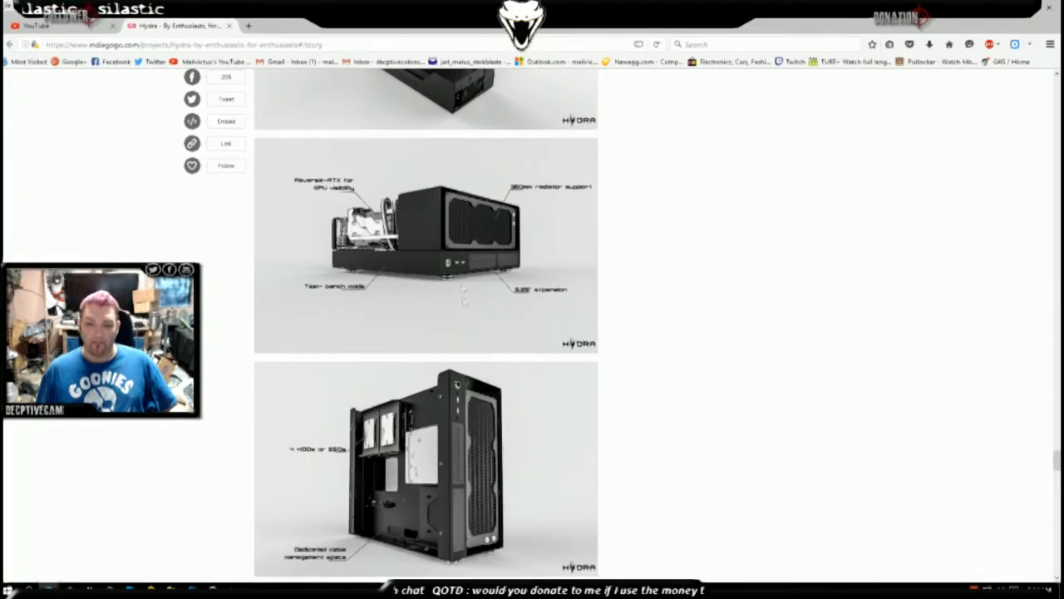
pyautogui.scroll(-3)
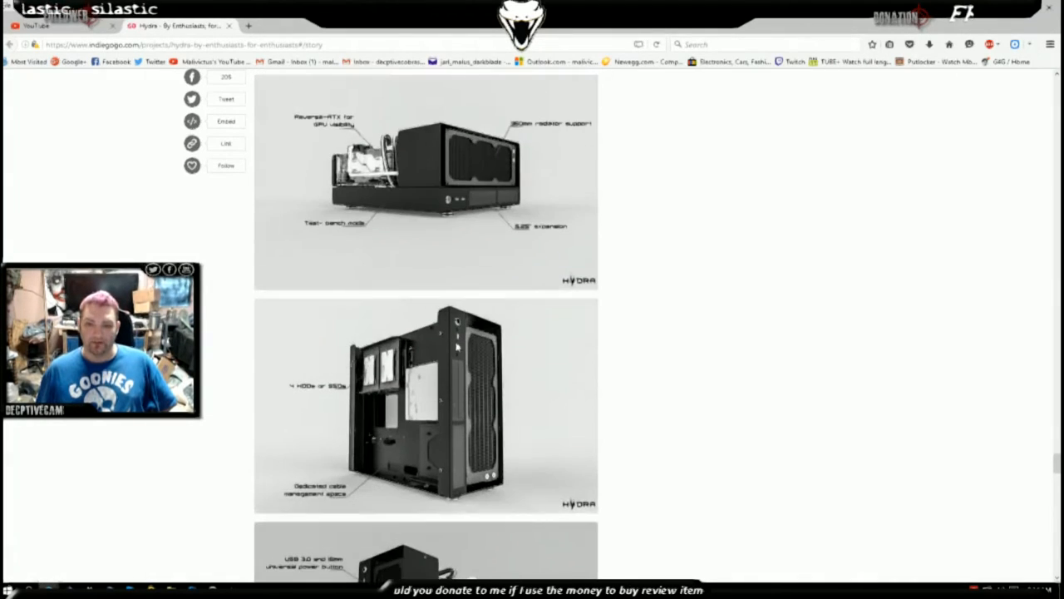
pyautogui.scroll(-3)
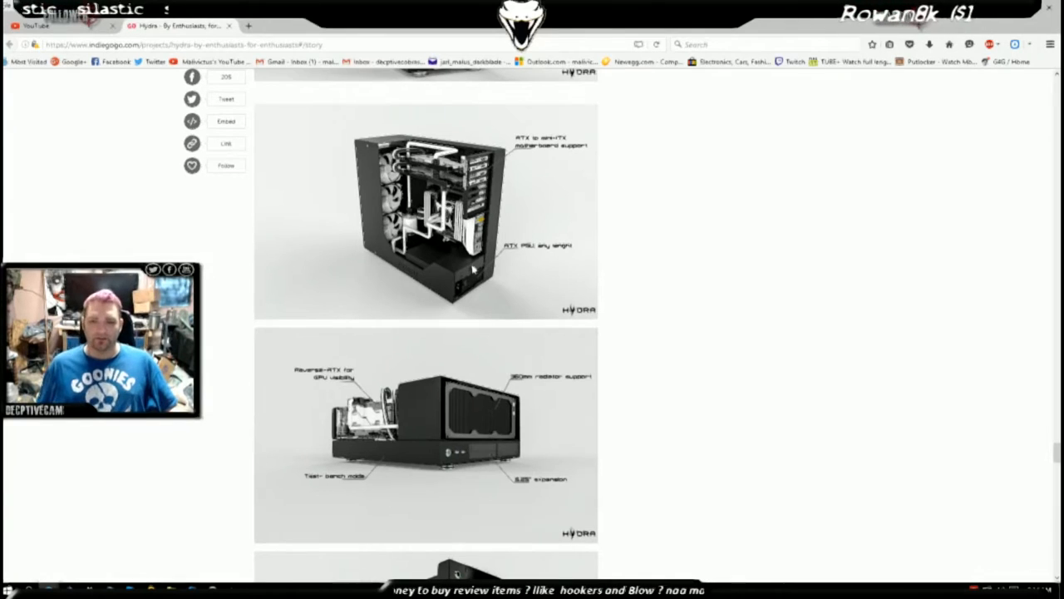
pyautogui.moveTo(526, 204)
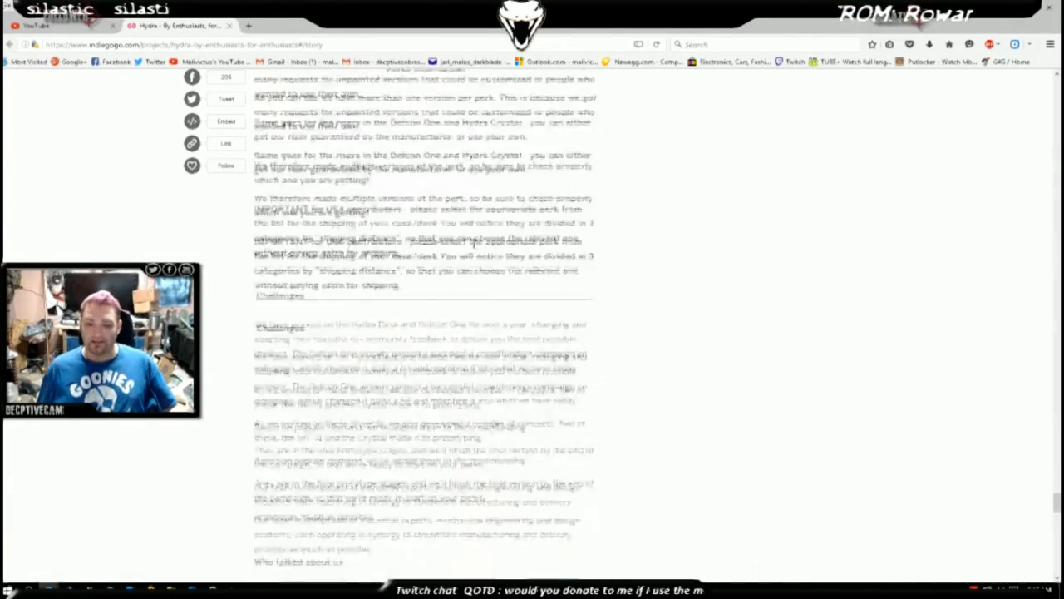
# Continue scrolling to the Our Goal and A Company of Enthusiasts sections beside the €110–€170 perks.
pyautogui.scroll(-3)
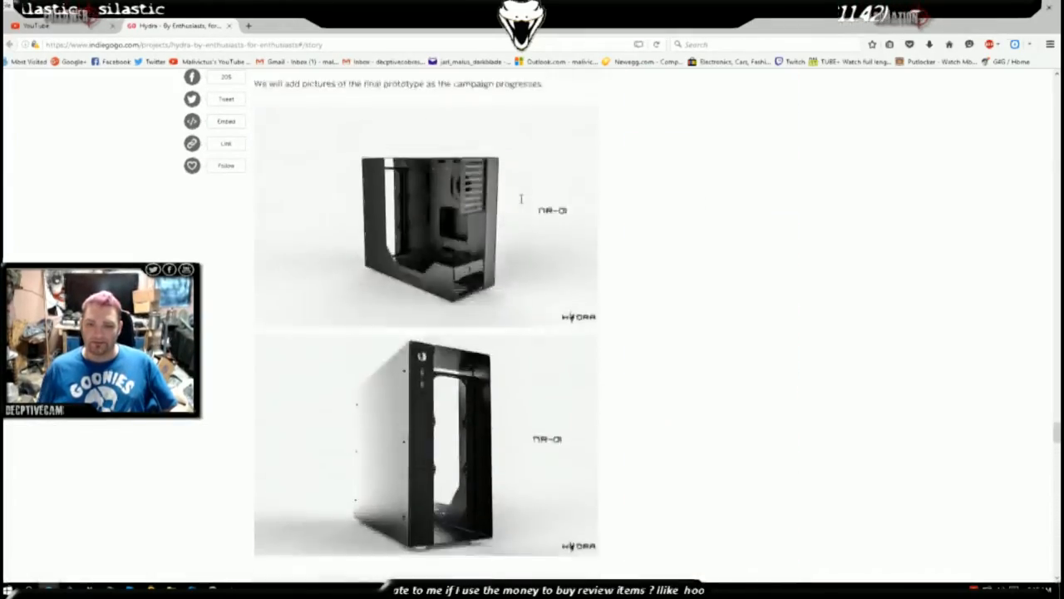
pyautogui.scroll(-3)
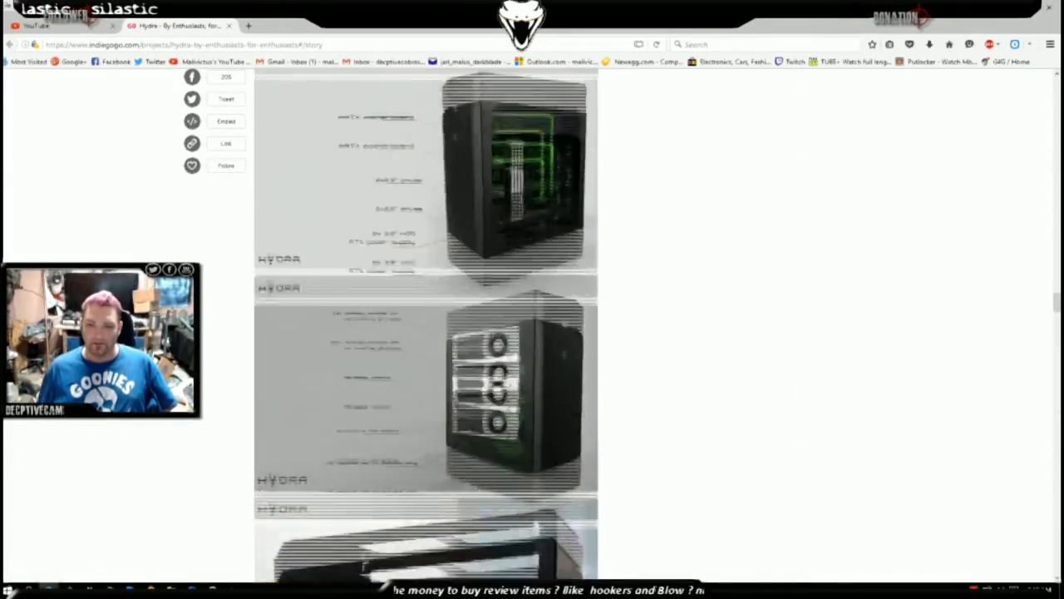
pyautogui.scroll(-3)
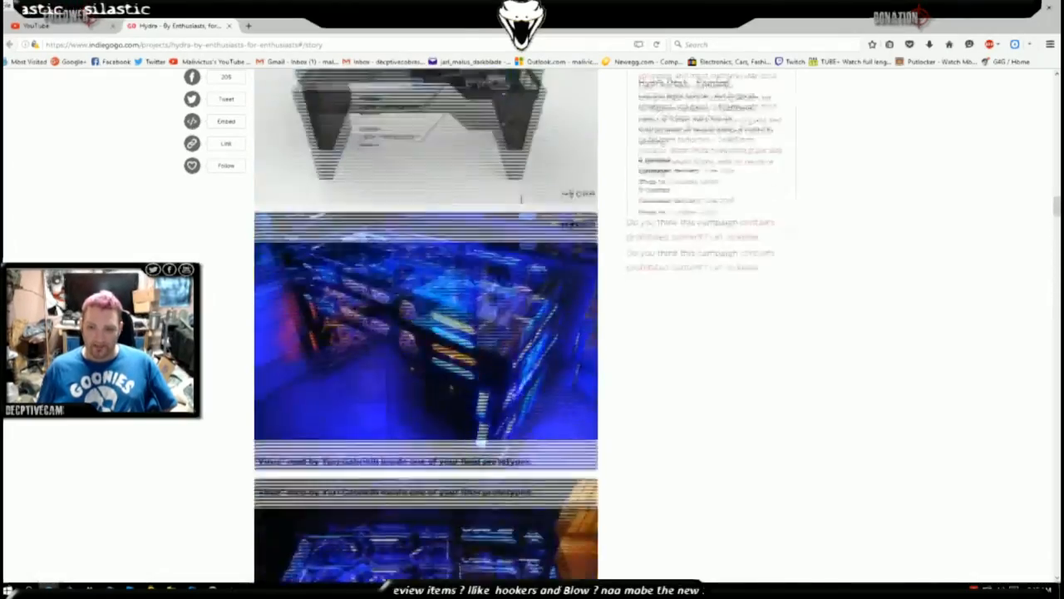
pyautogui.scroll(-3)
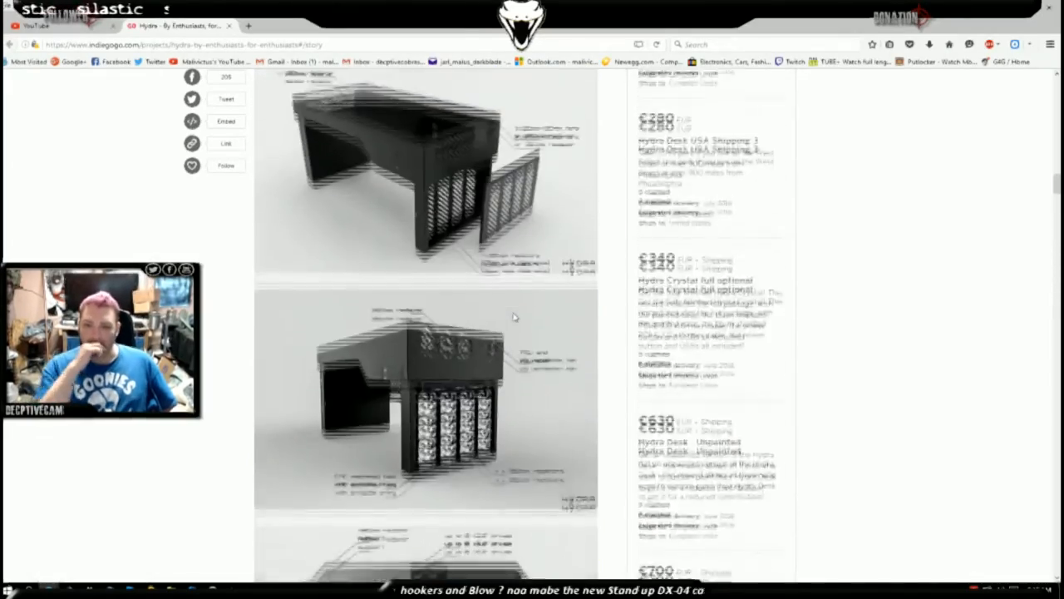
pyautogui.scroll(-3)
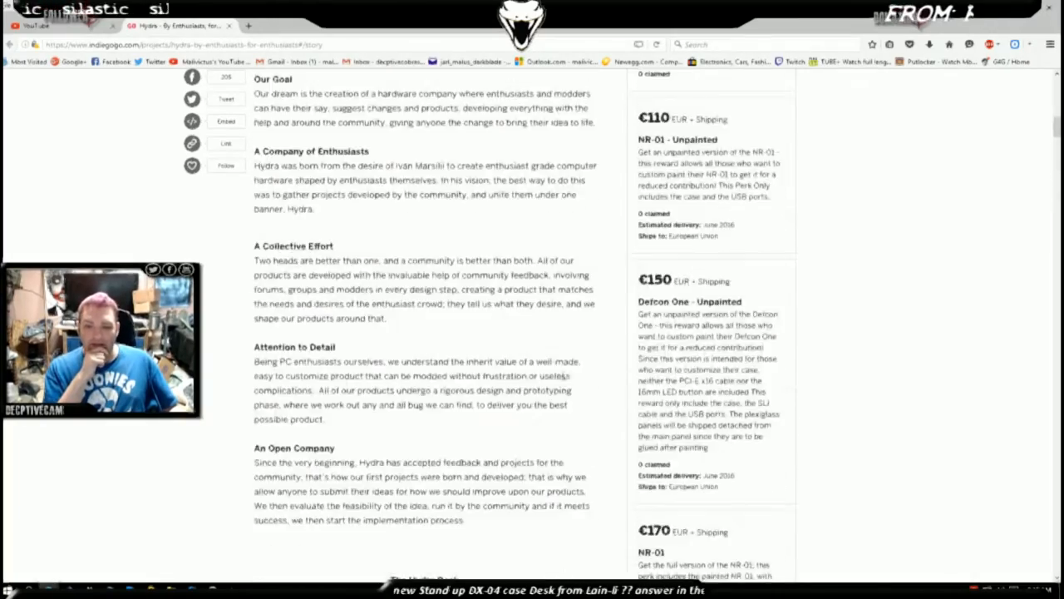
# Scroll back to the campaign header showing €841 of €32,000, 10 backers and 6 days left.
pyautogui.scroll(-3)
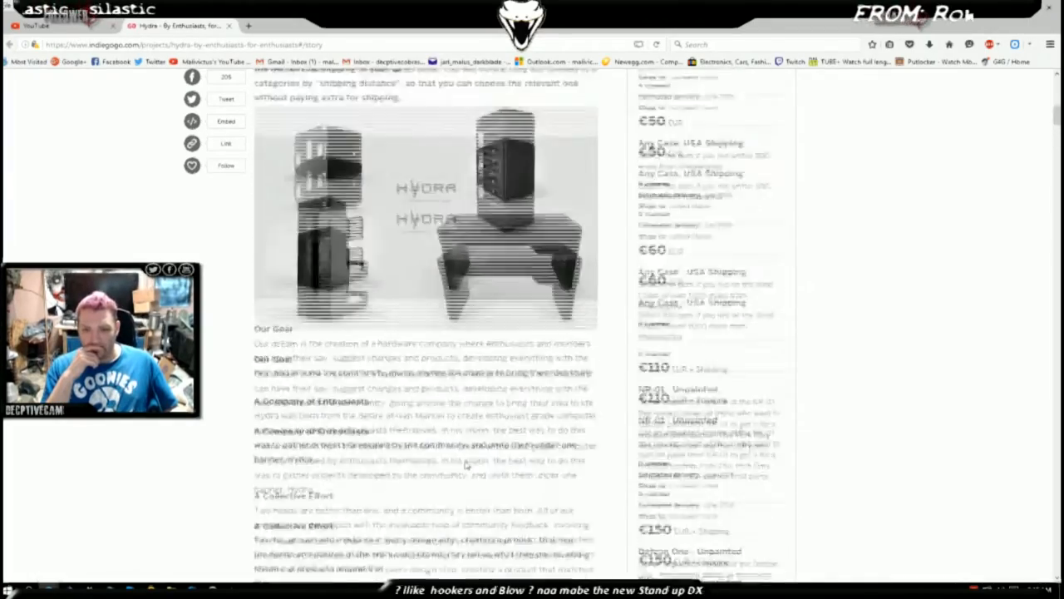
pyautogui.scroll(3)
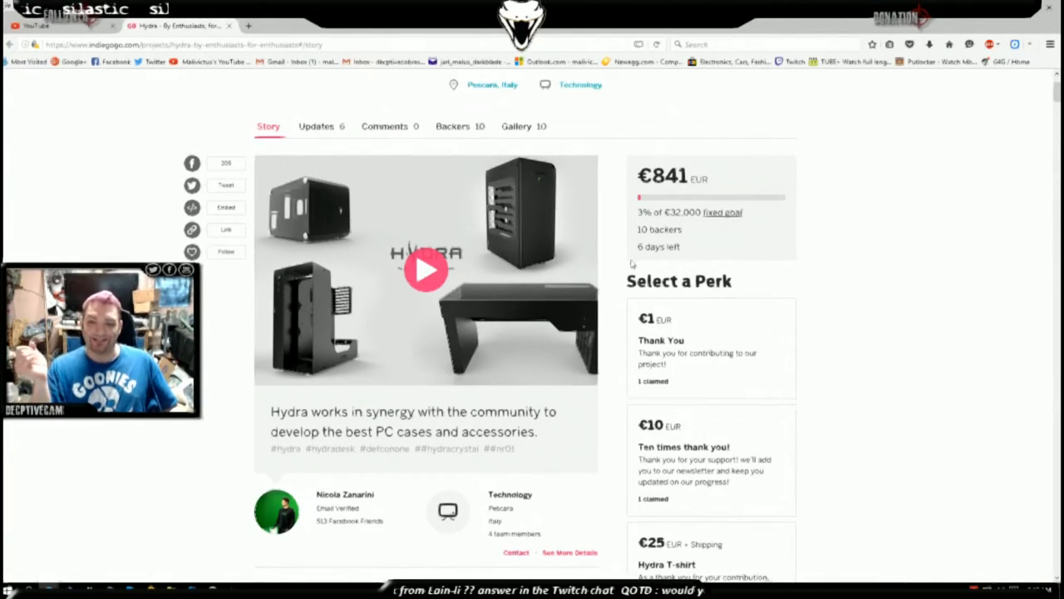
# Scroll just below the campaign video to the IMPORTANT note for USA contributors beside the €1–€25 perks.
pyautogui.doubleClick(659, 246)
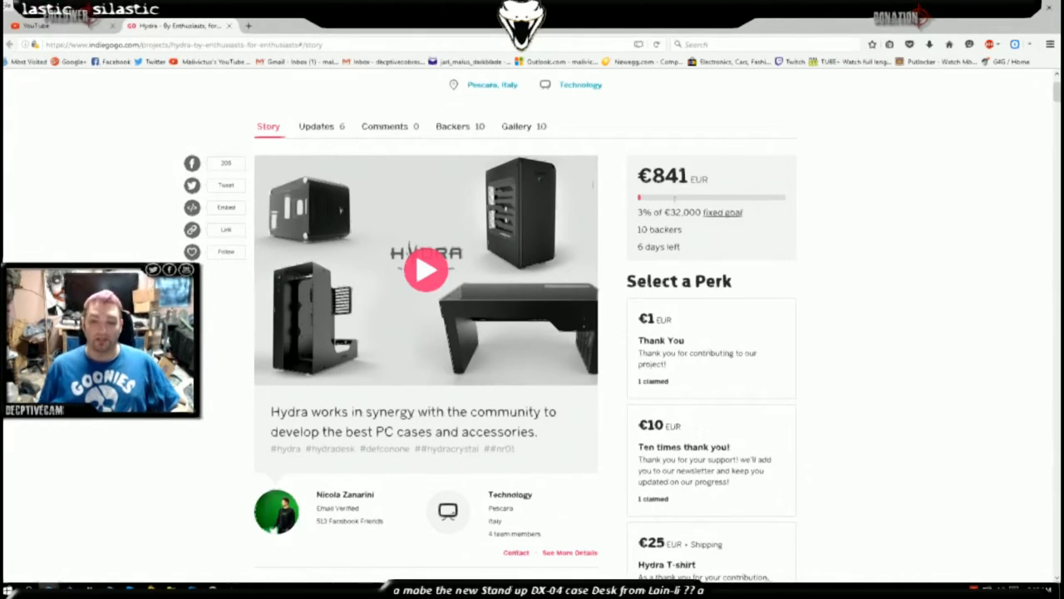
pyautogui.scroll(-3)
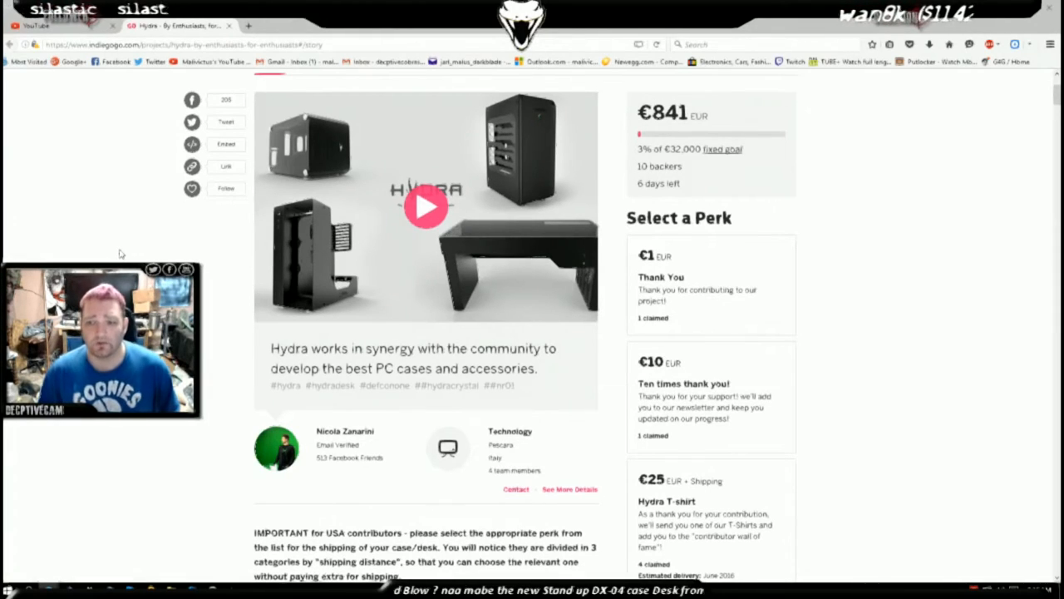
# Scroll down through the Hydra Desk renders and their perks.
pyautogui.scroll(-3)
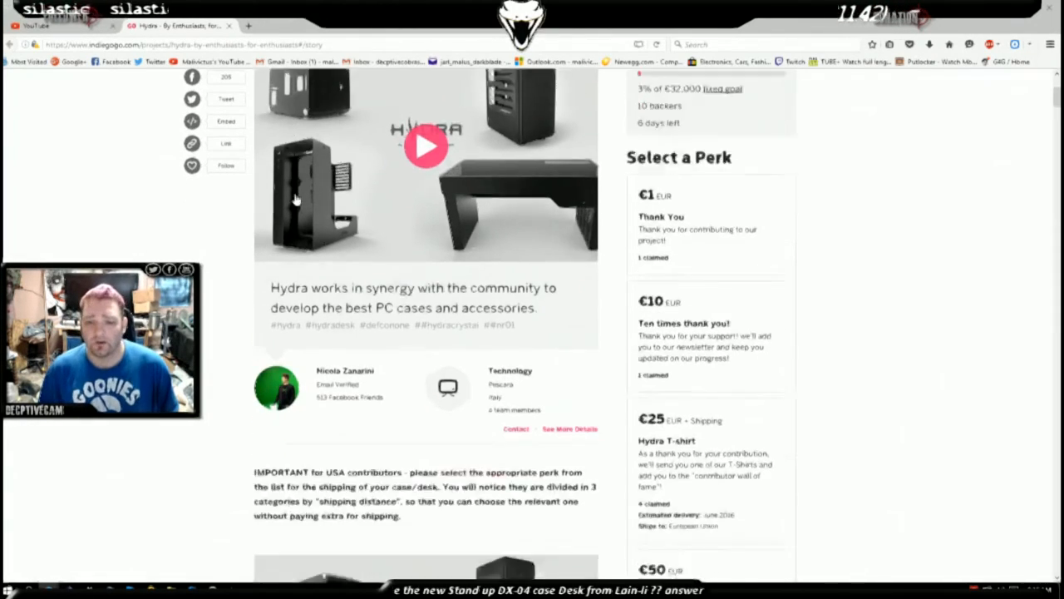
pyautogui.scroll(-3)
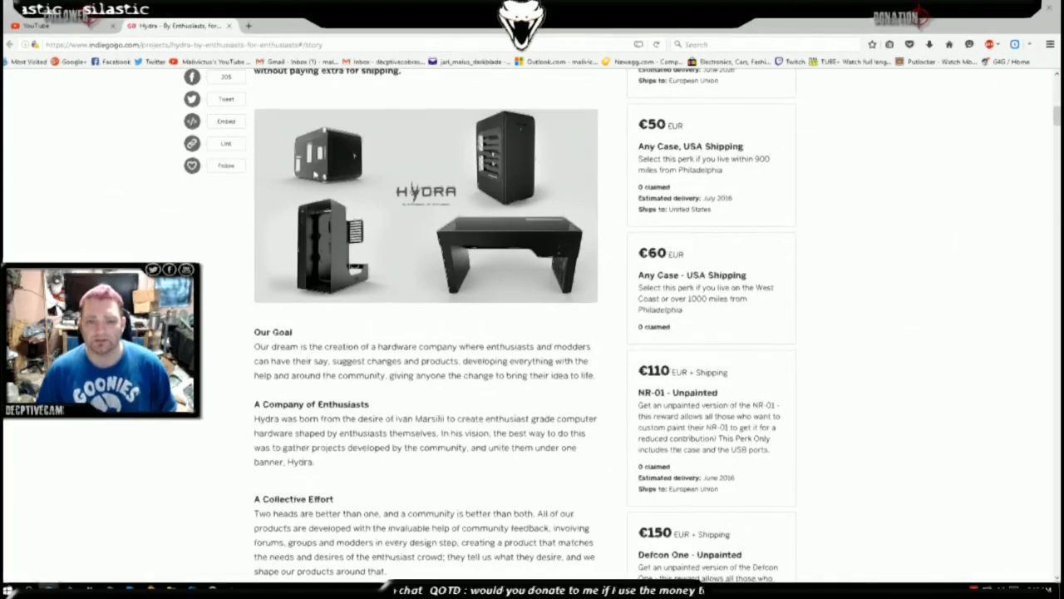
pyautogui.scroll(-3)
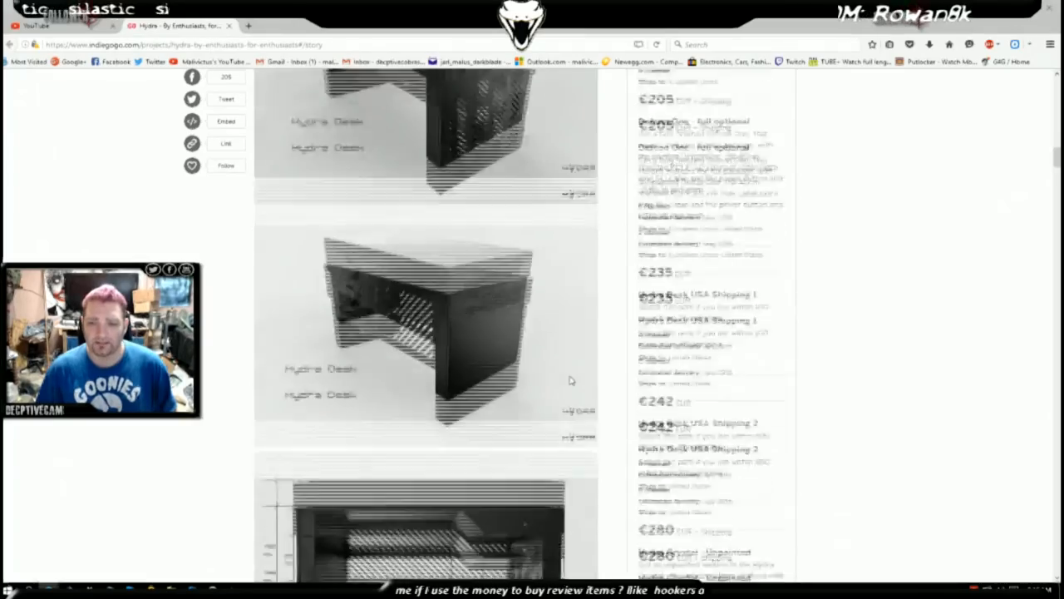
pyautogui.scroll(-3)
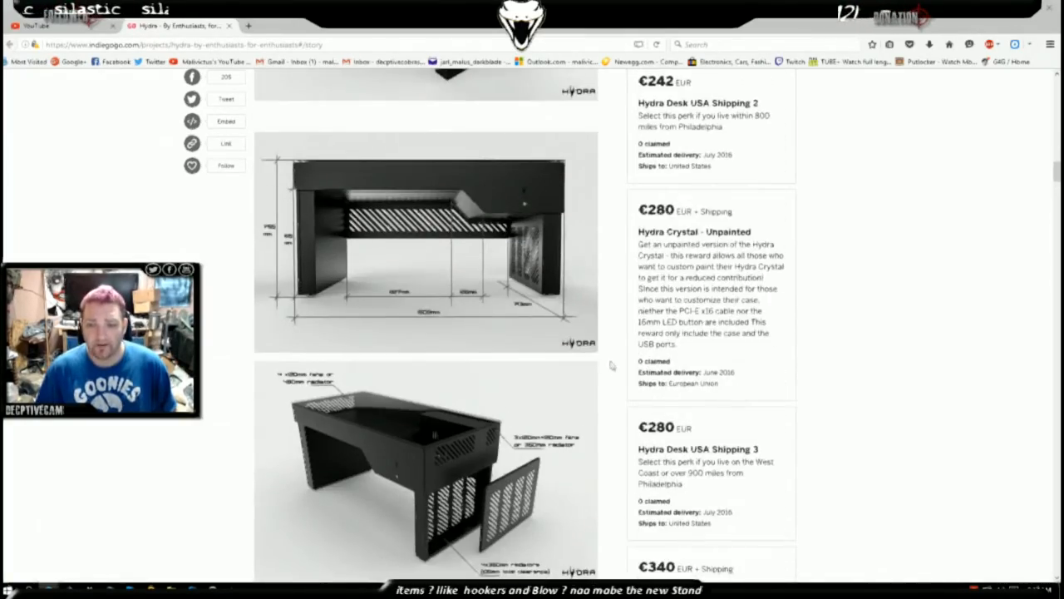
pyautogui.scroll(-3)
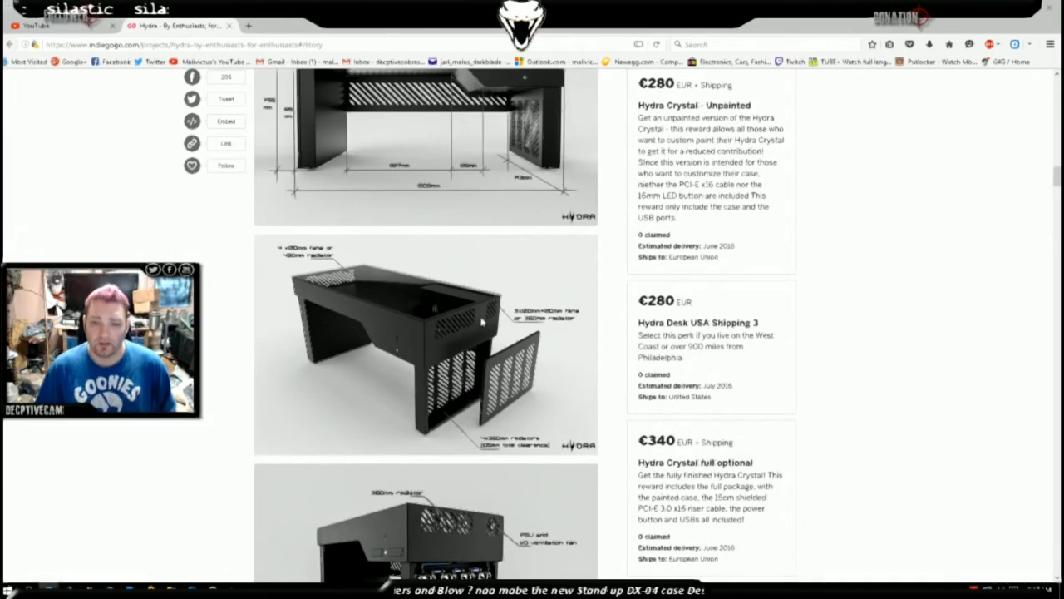
pyautogui.scroll(-3)
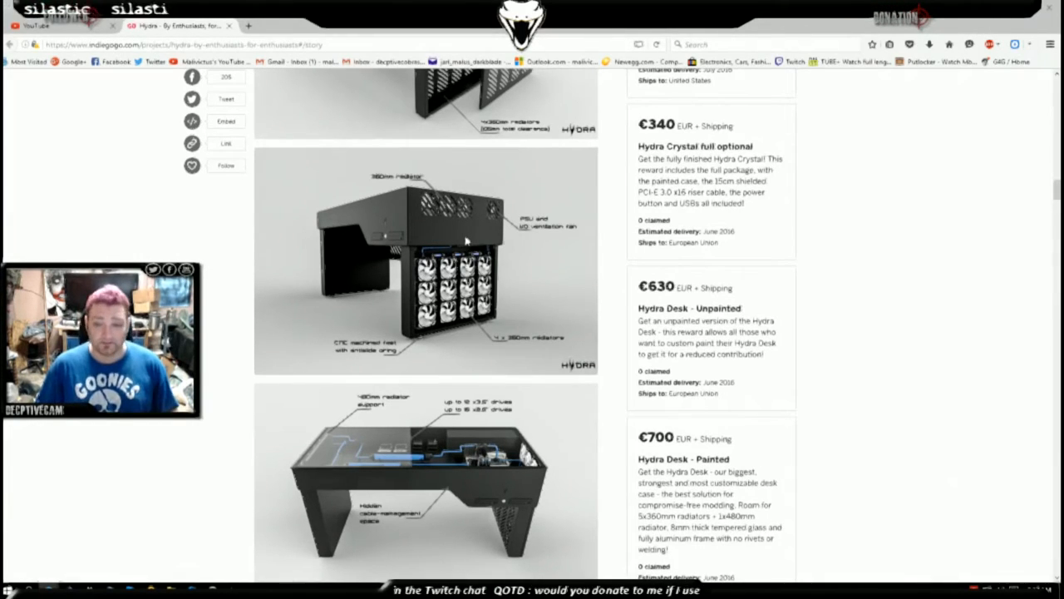
# Continue down to the lit Virus mod photos beside the €700 Hydra Desk - Painted perk.
pyautogui.scroll(-3)
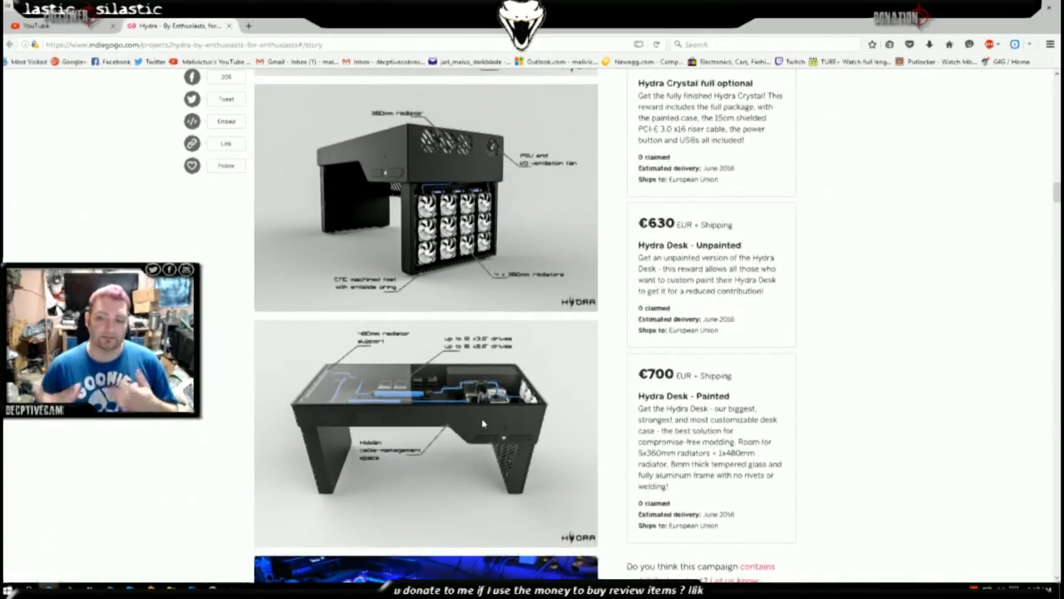
pyautogui.scroll(-3)
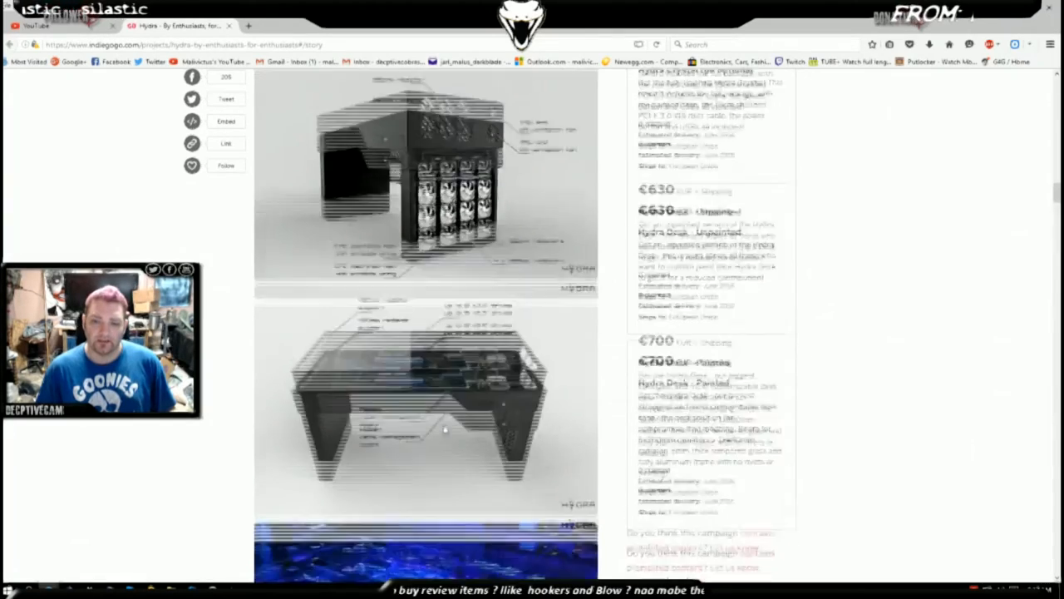
pyautogui.scroll(-3)
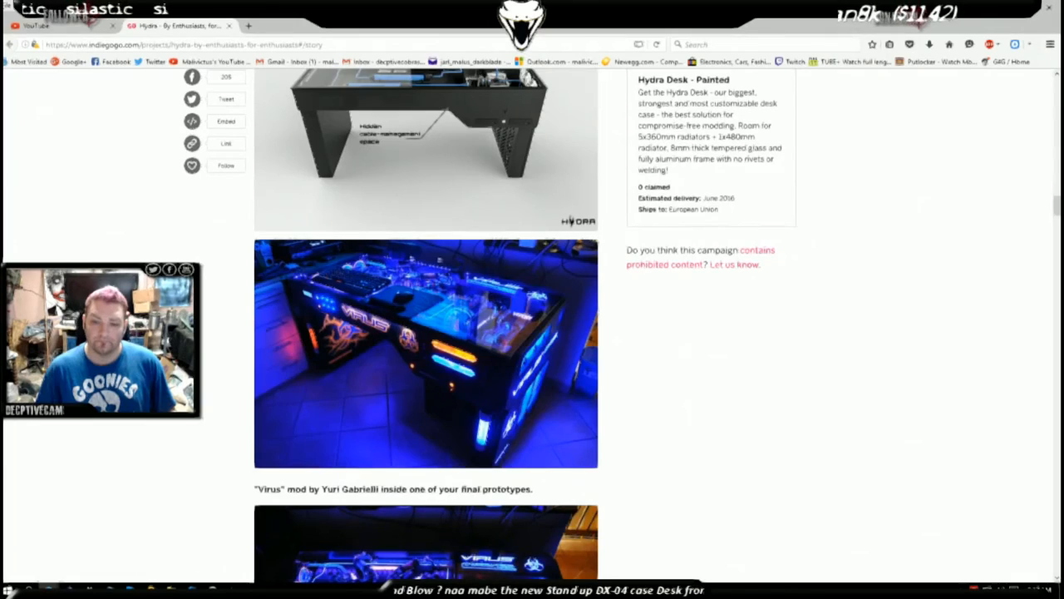
# Scroll to The Hydra Desk description below An Open Company, beside the €170–€180 NR-01 and Deltone One perks.
pyautogui.scroll(-3)
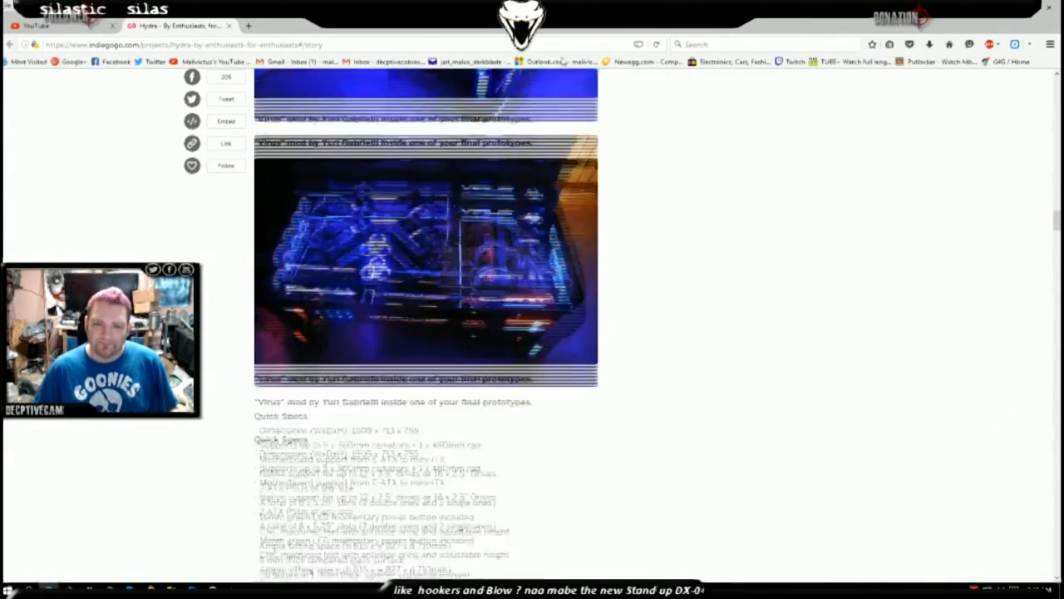
pyautogui.scroll(-3)
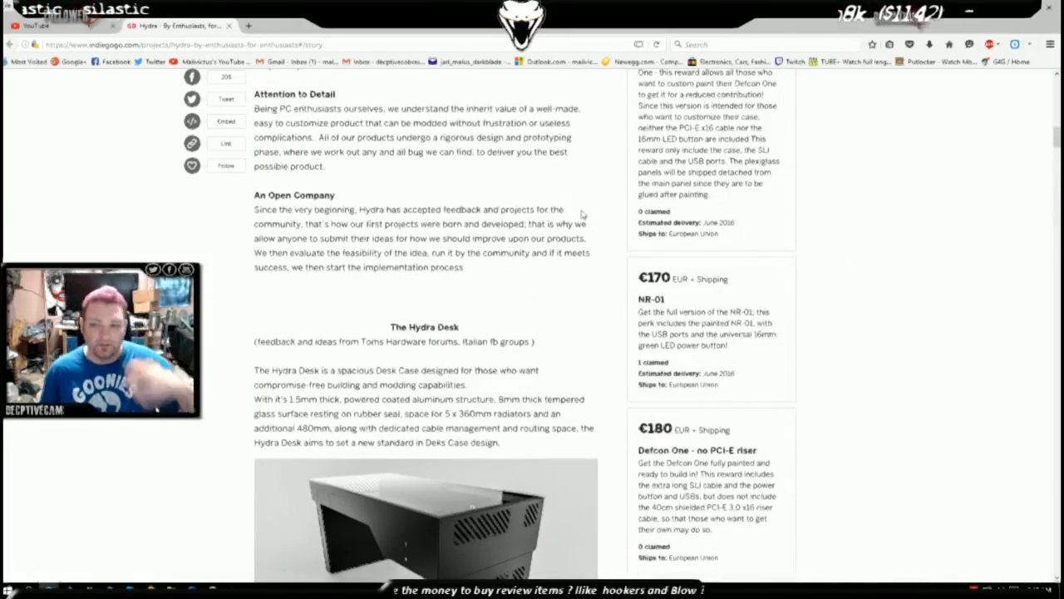
# Revisit the page top, then scroll down to The Hydra Desk renders beside the €180–€235 perks.
pyautogui.scroll(3)
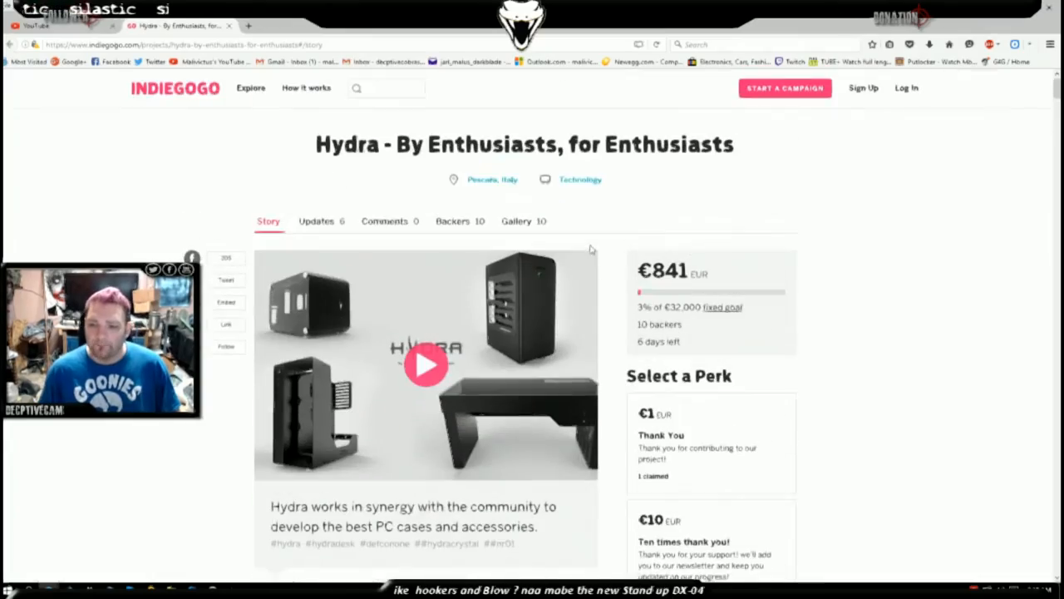
pyautogui.scroll(-3)
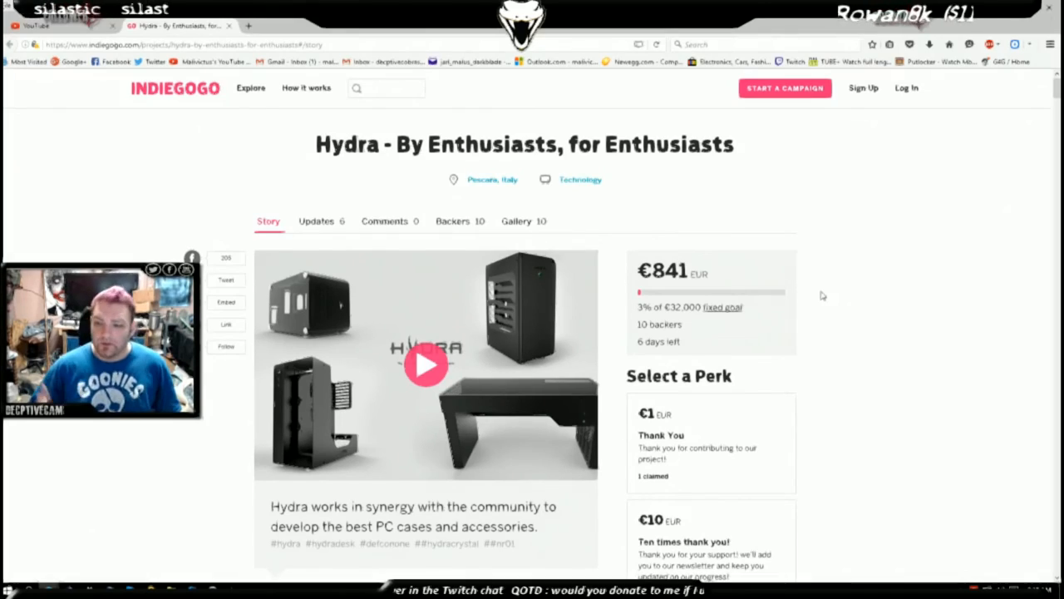
pyautogui.scroll(-3)
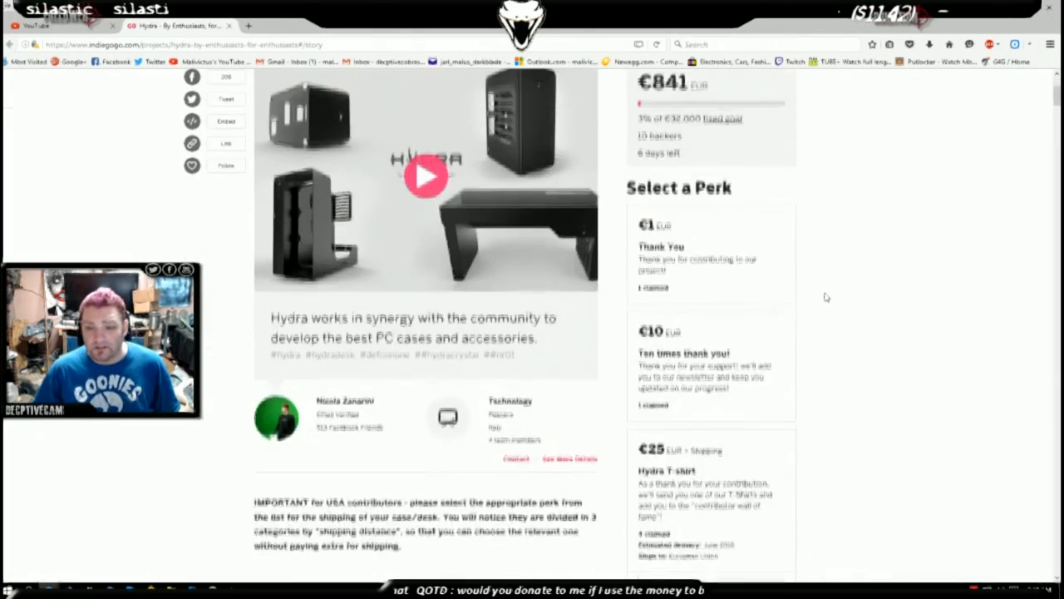
pyautogui.scroll(-3)
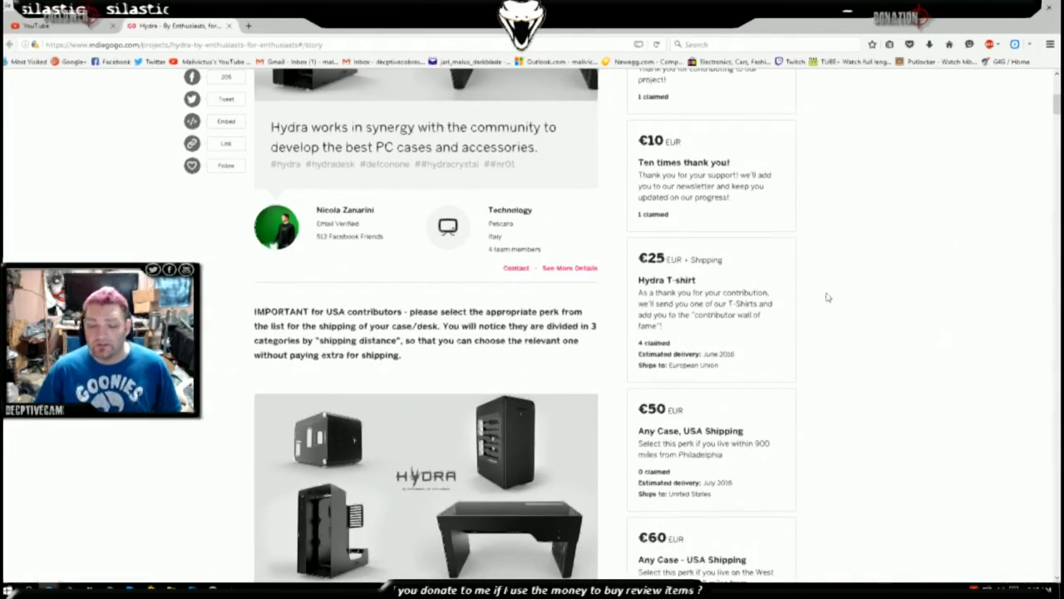
pyautogui.scroll(-3)
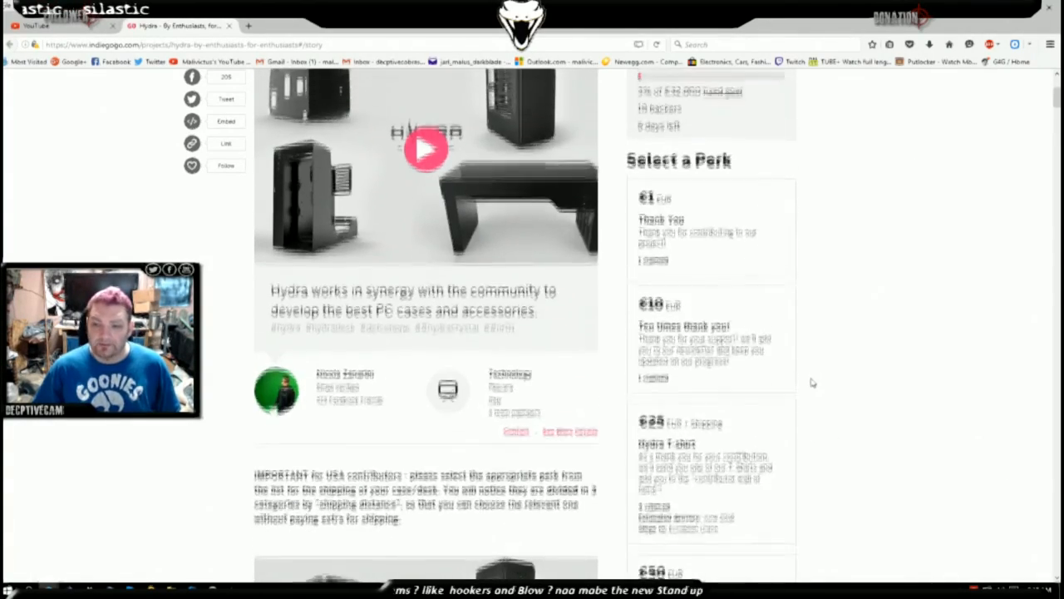
pyautogui.scroll(-3)
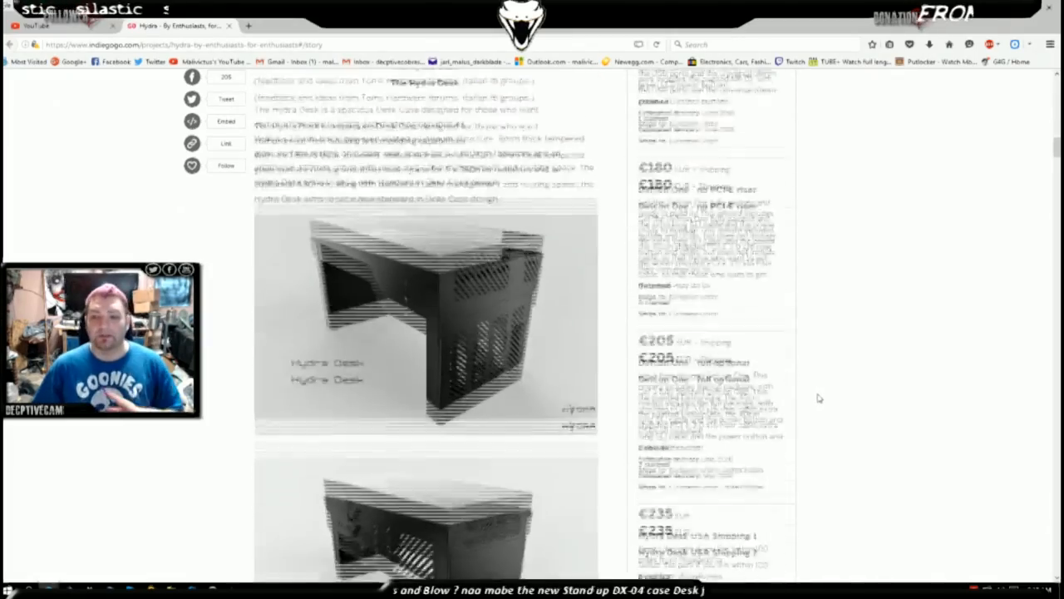